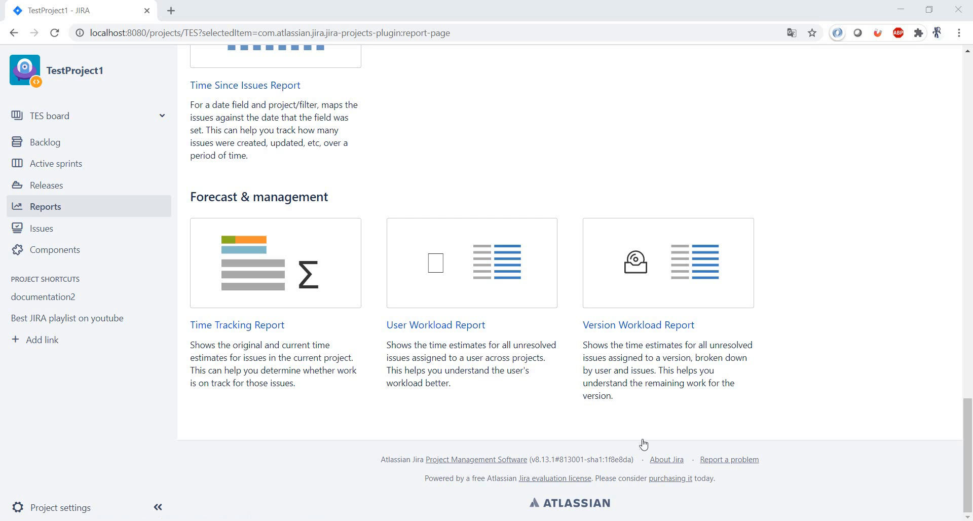
mouse_move(386, 202)
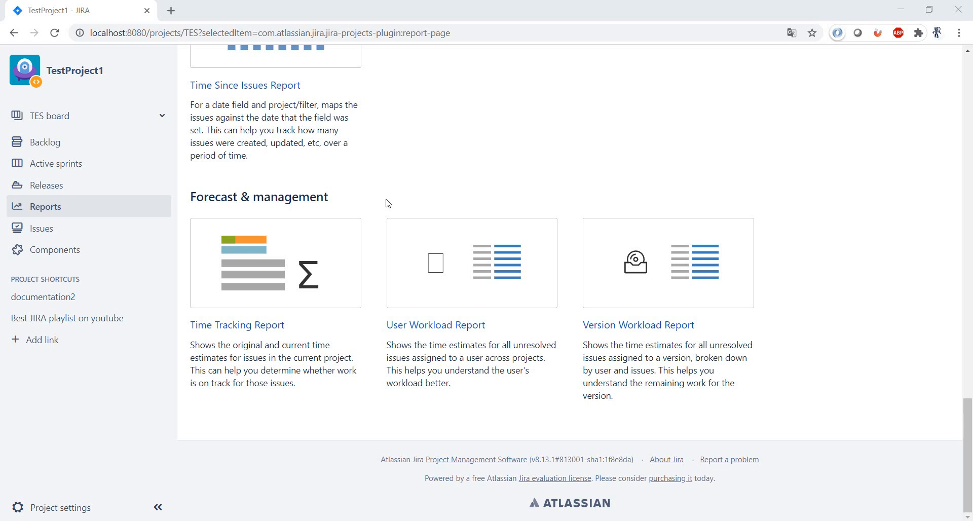
mouse_move(237, 325)
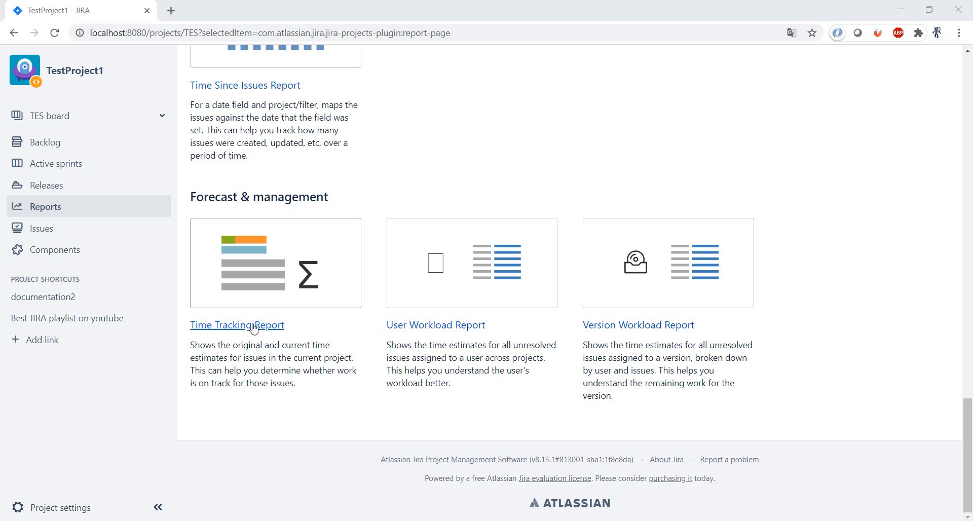
- Start a Time Tracking Report and limit its fix version to Release 4
click(237, 325)
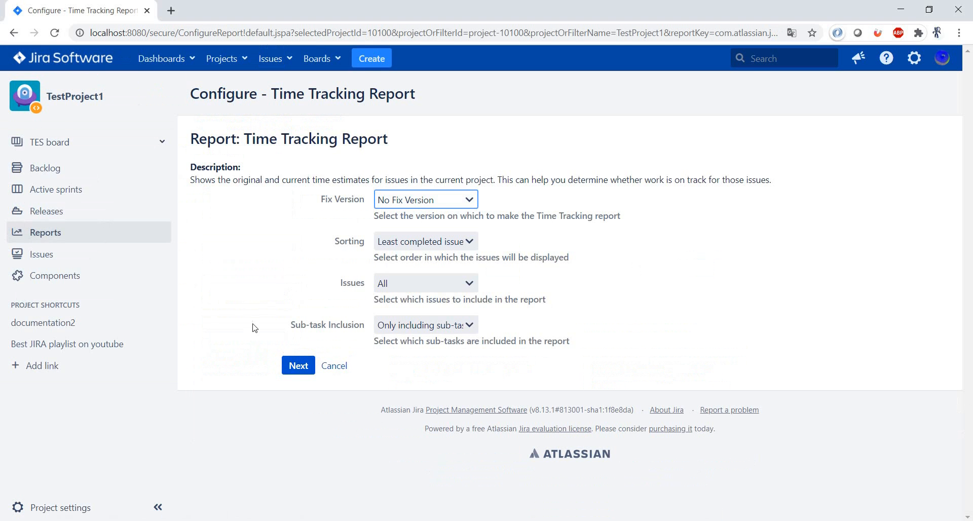
mouse_move(647, 265)
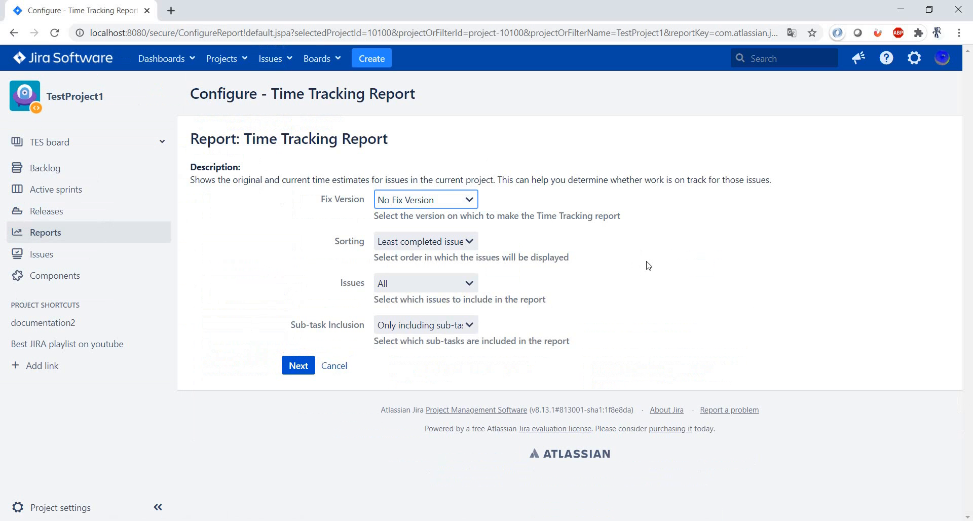
mouse_move(645, 262)
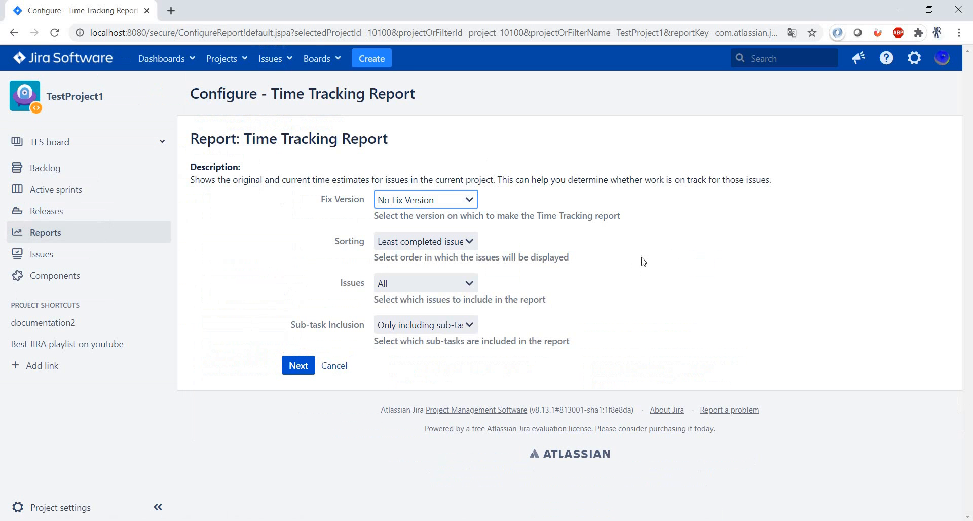
mouse_move(467, 199)
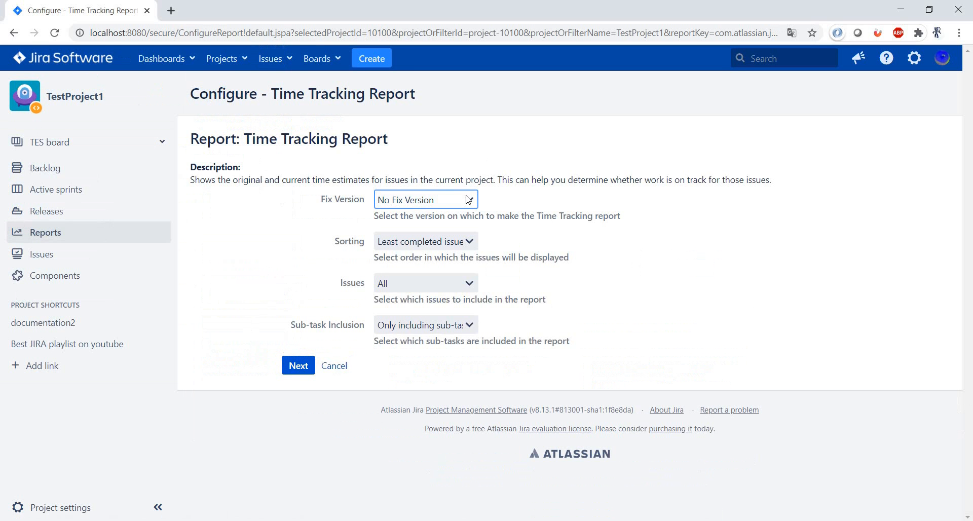
click(425, 199)
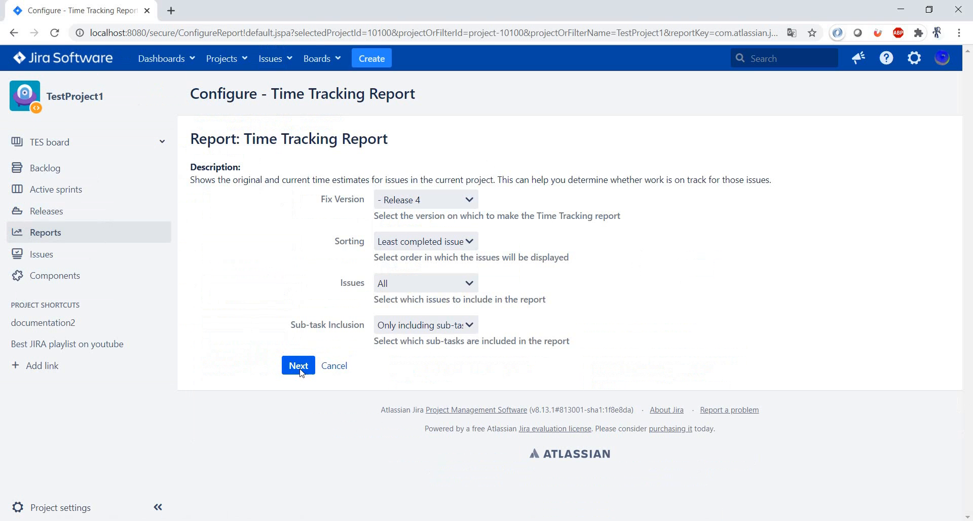
- Generate the Release 4 Time Tracking Report for TestProject1 and review estimates and time spent
click(298, 365)
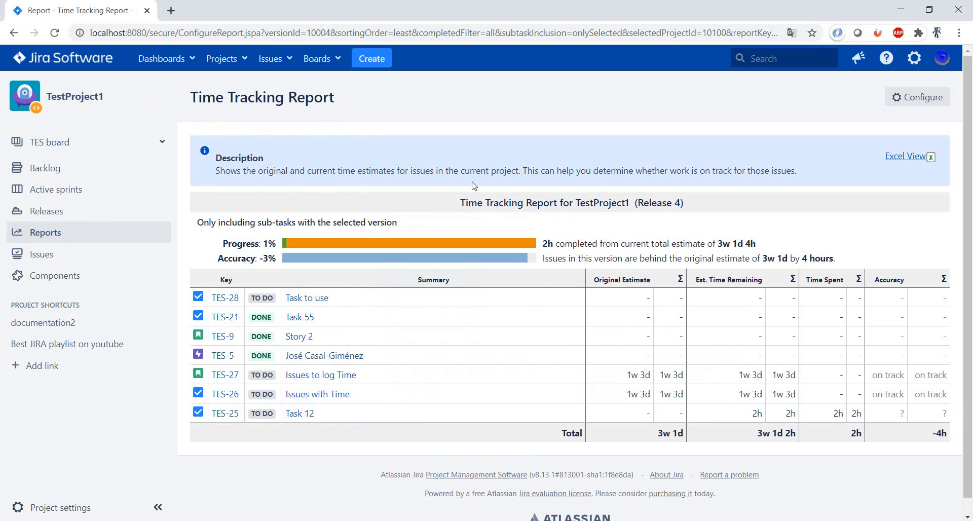
mouse_move(444, 444)
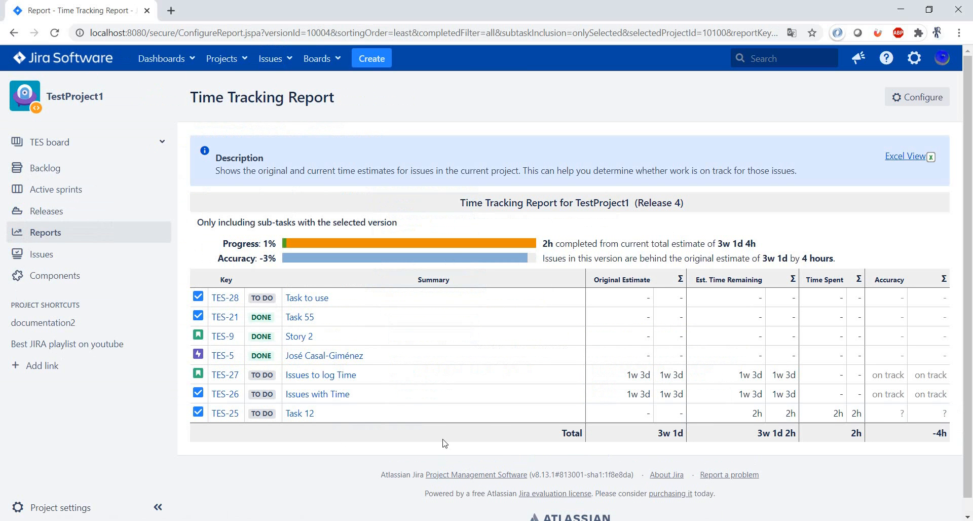
mouse_move(643, 207)
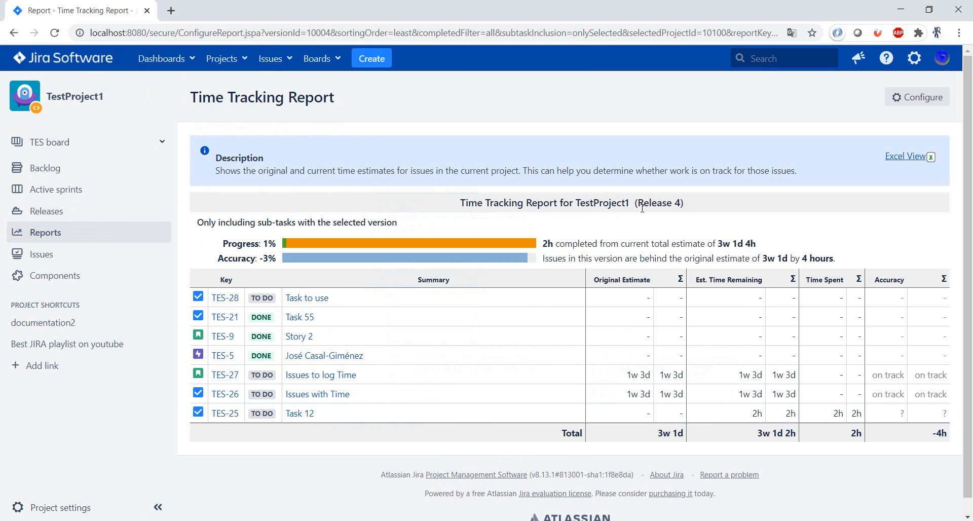
mouse_move(672, 203)
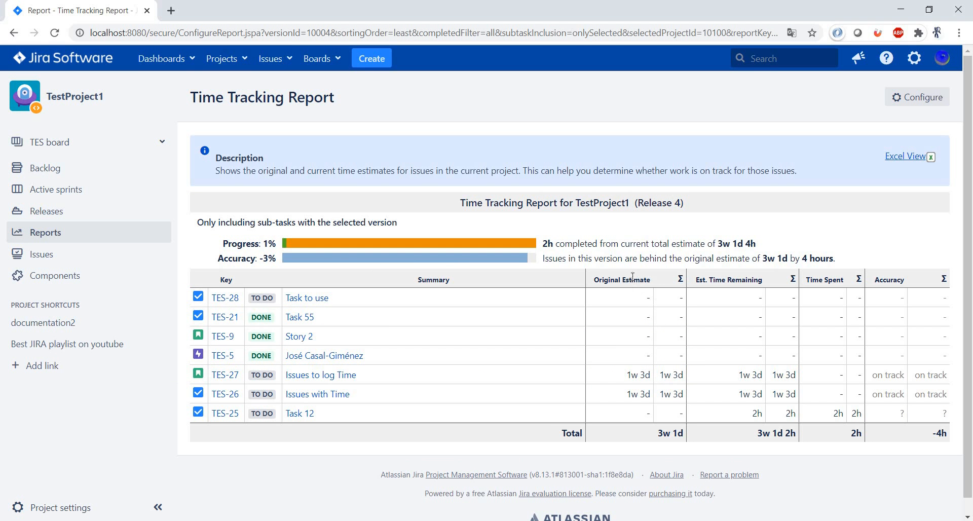
mouse_move(652, 285)
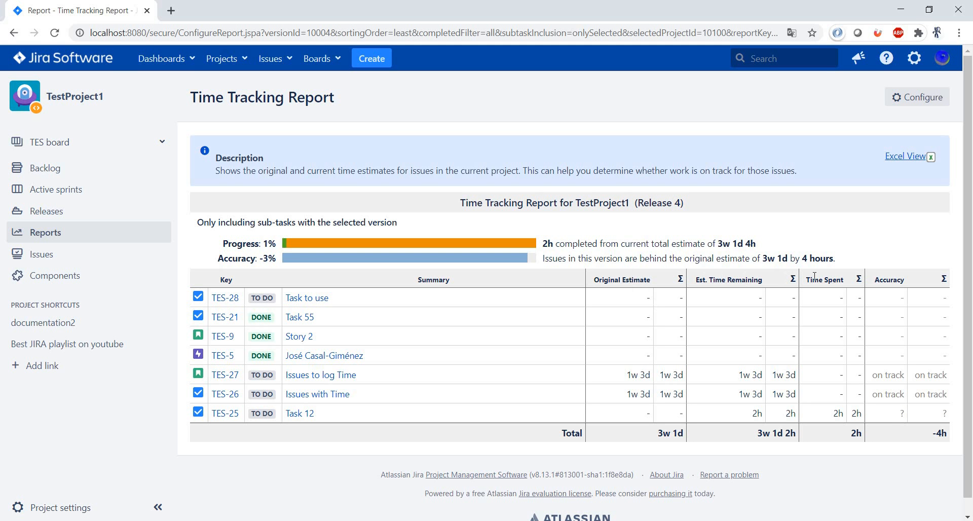
mouse_move(823, 362)
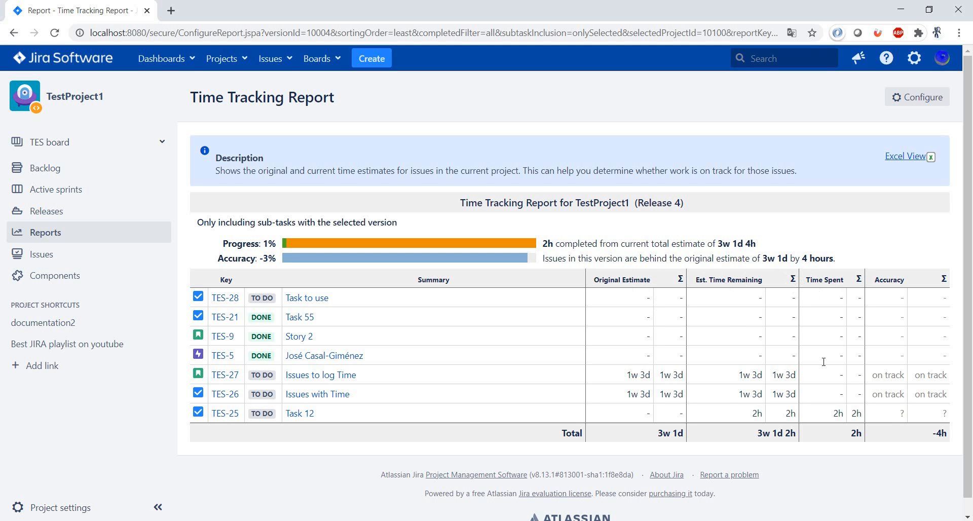
mouse_move(731, 326)
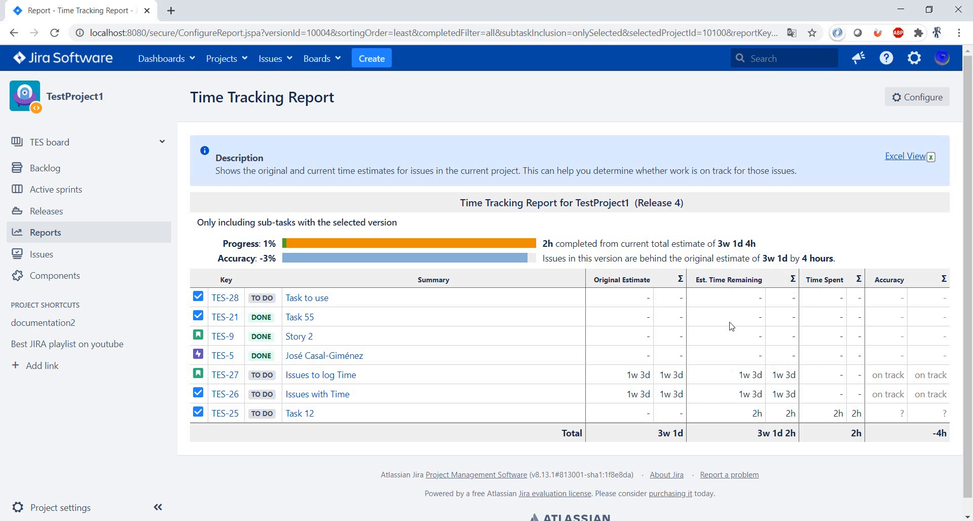
mouse_move(673, 340)
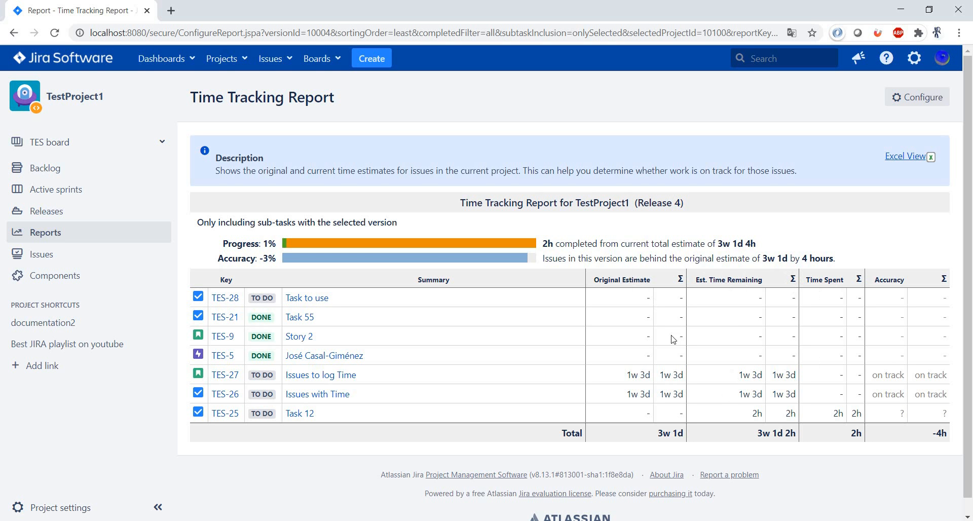
mouse_move(293, 312)
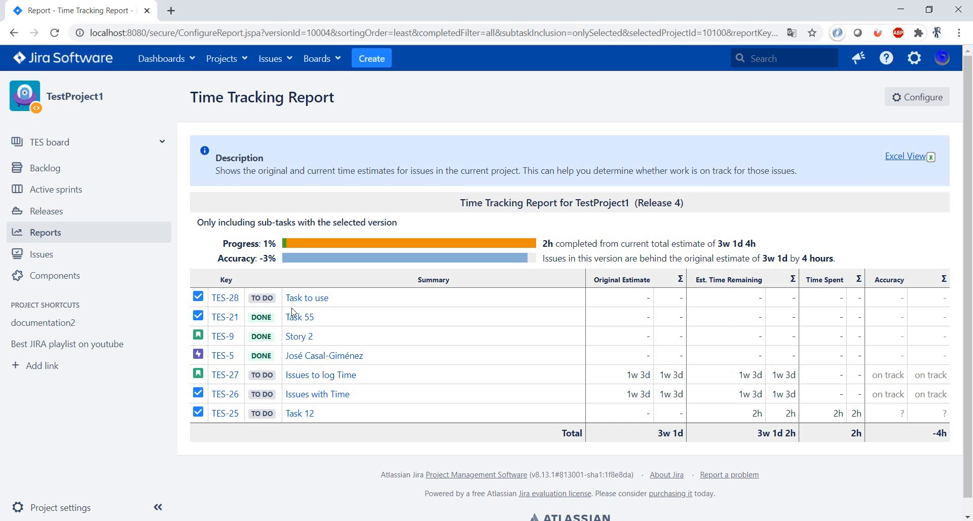
mouse_move(306, 298)
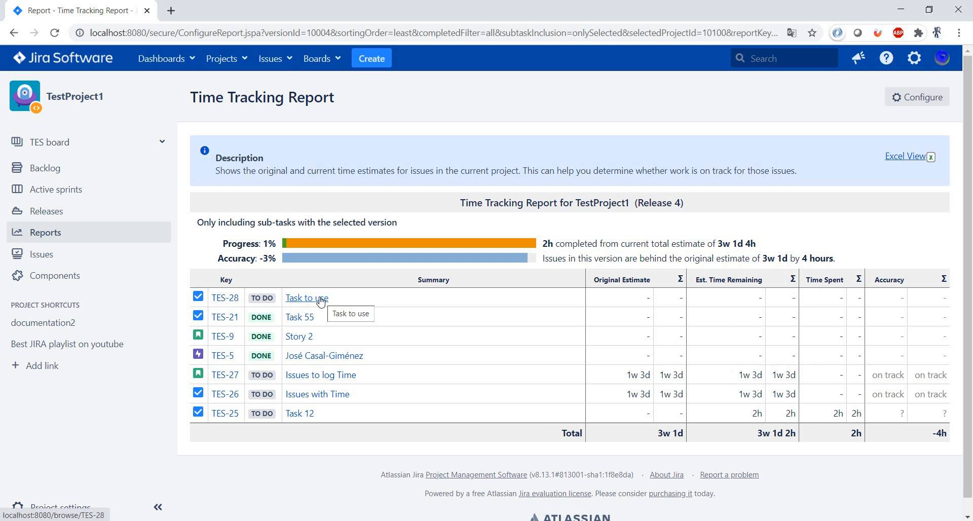
mouse_move(591, 292)
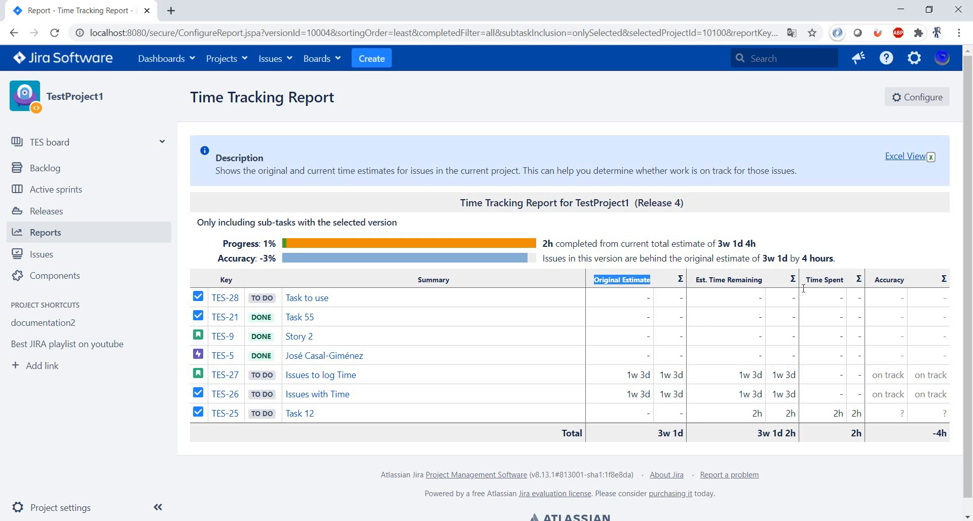
mouse_move(693, 293)
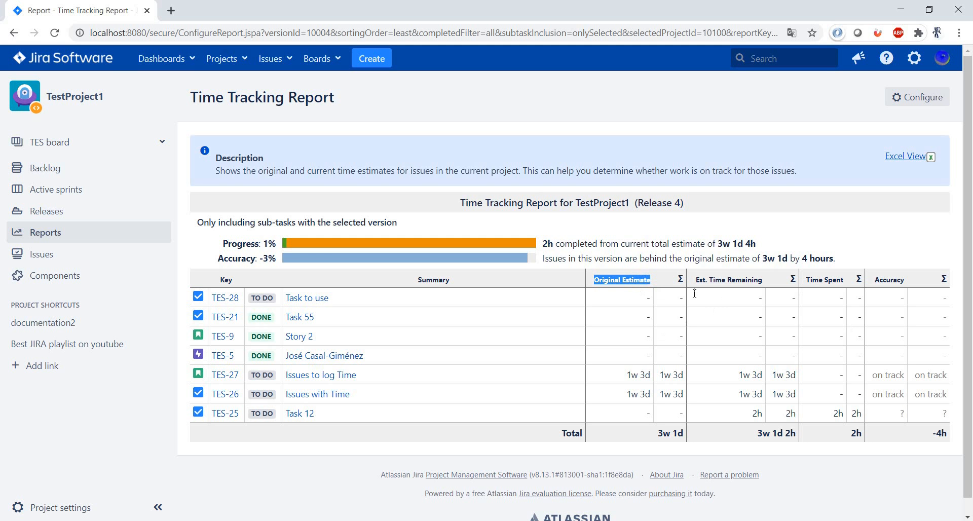
mouse_move(307, 298)
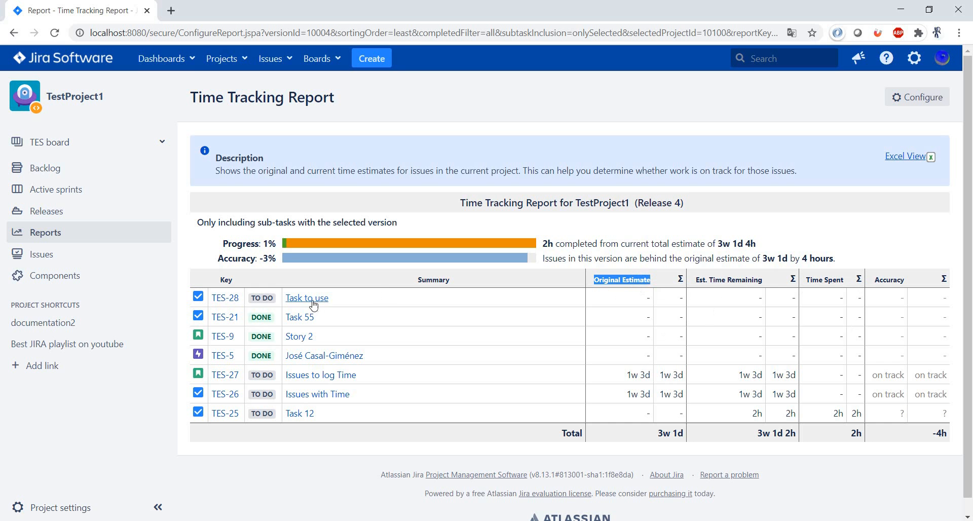
- Open TES-28 in its own tab and enter an 8d original estimate in its edit form
middle_click(307, 298)
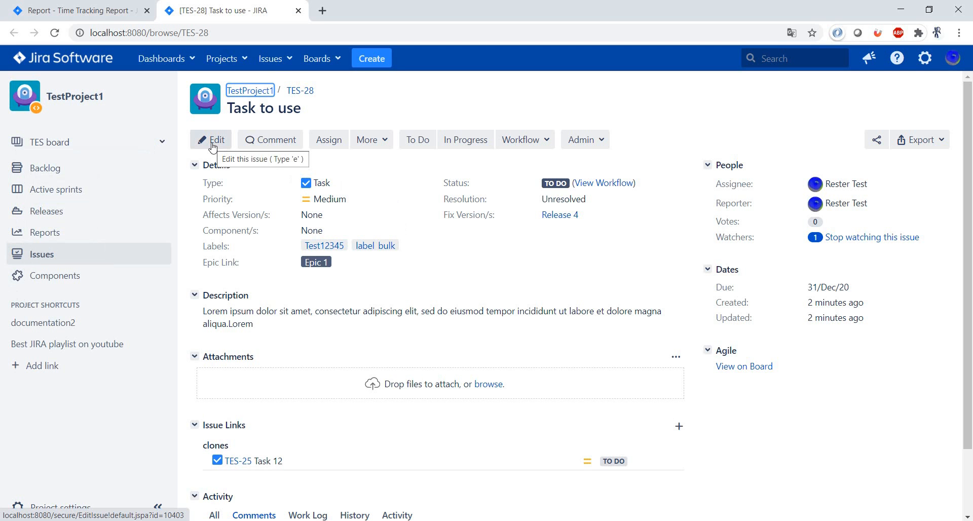
click(217, 139)
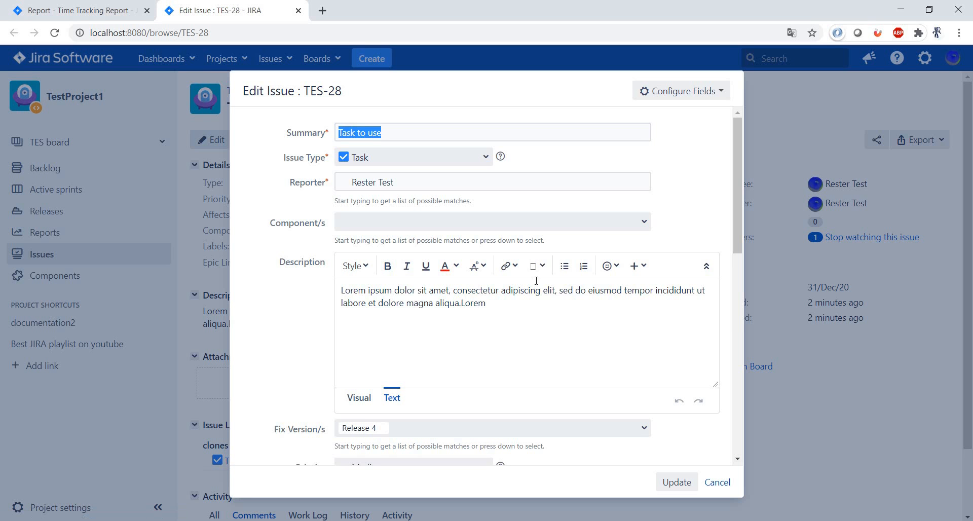
scroll(down, 3)
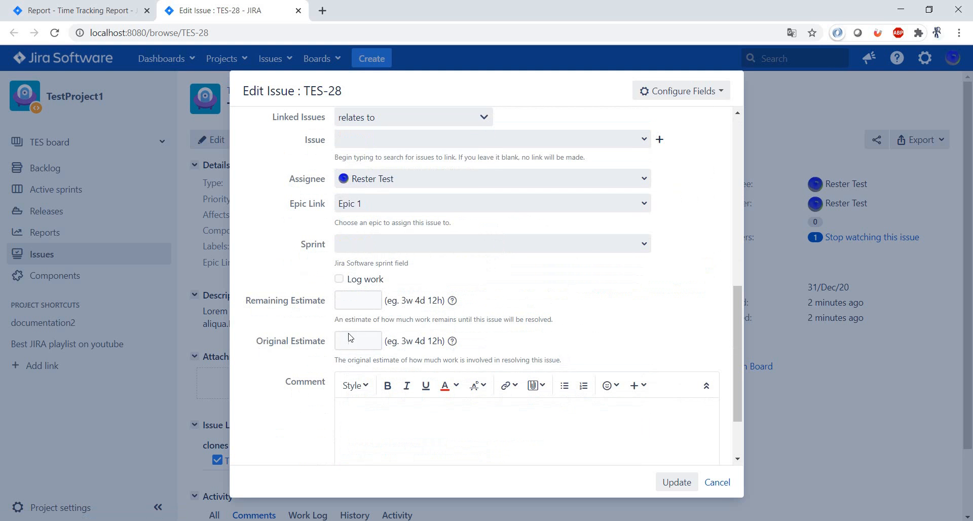
mouse_move(358, 318)
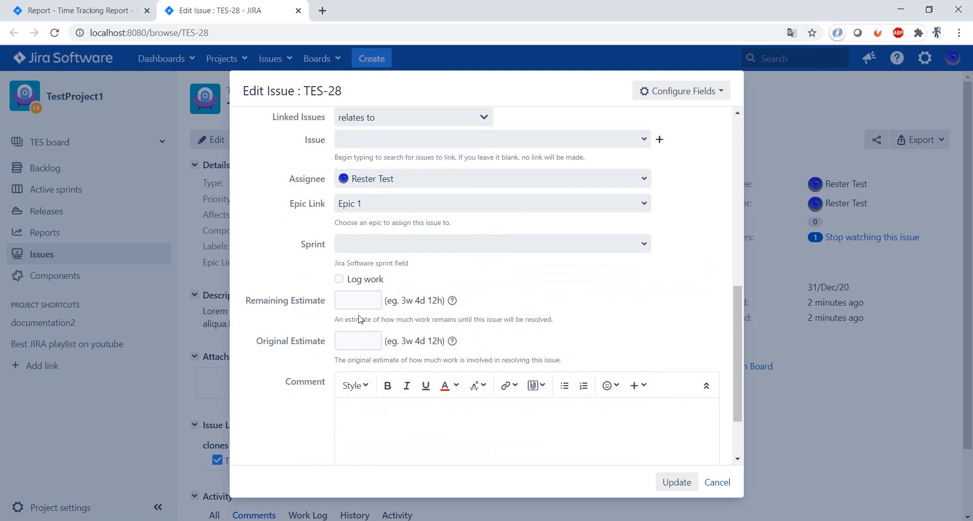
mouse_move(501, 350)
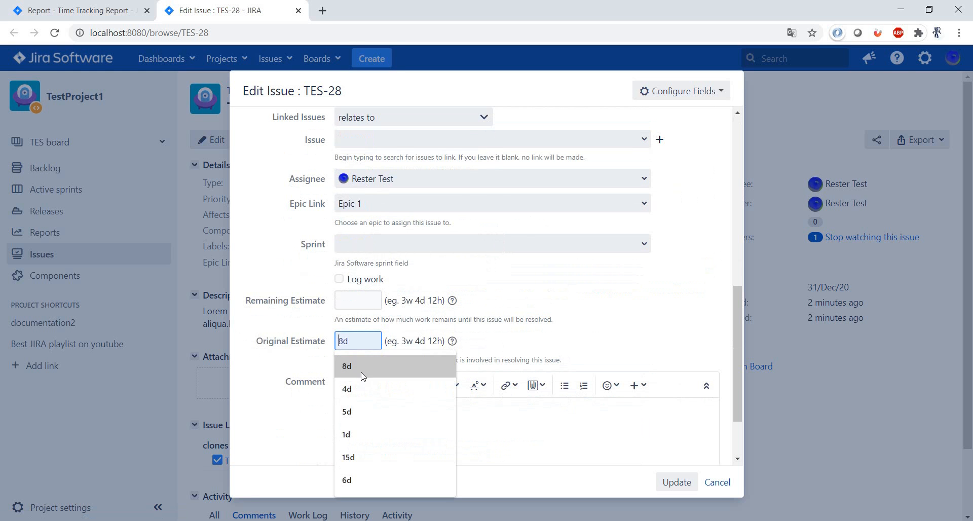
click(347, 365)
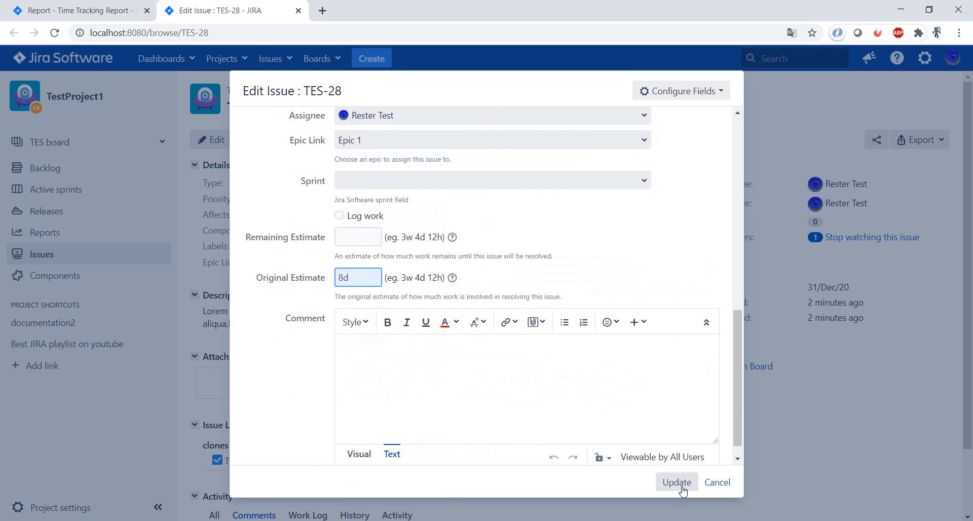
- Save TES-28 so it shows 1w 3d estimated, then bring up the More actions menu
click(676, 482)
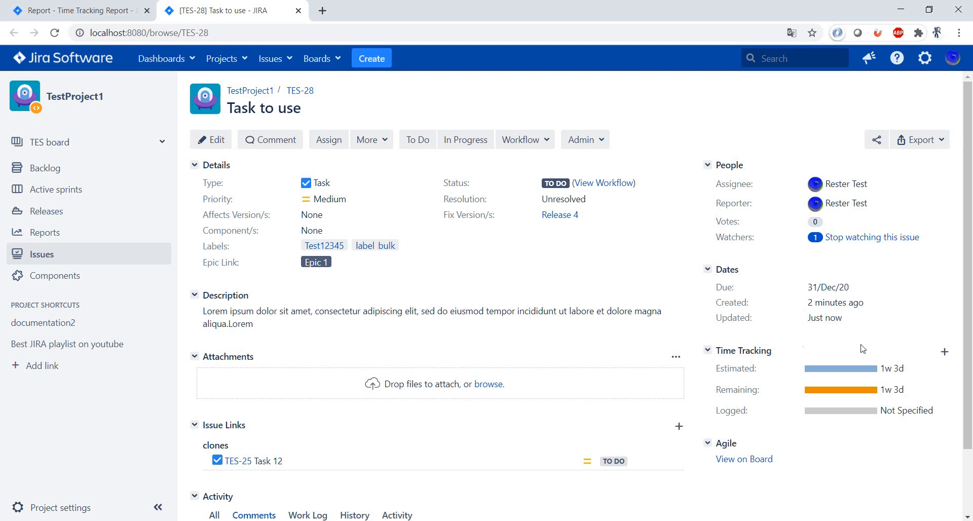
mouse_move(736, 362)
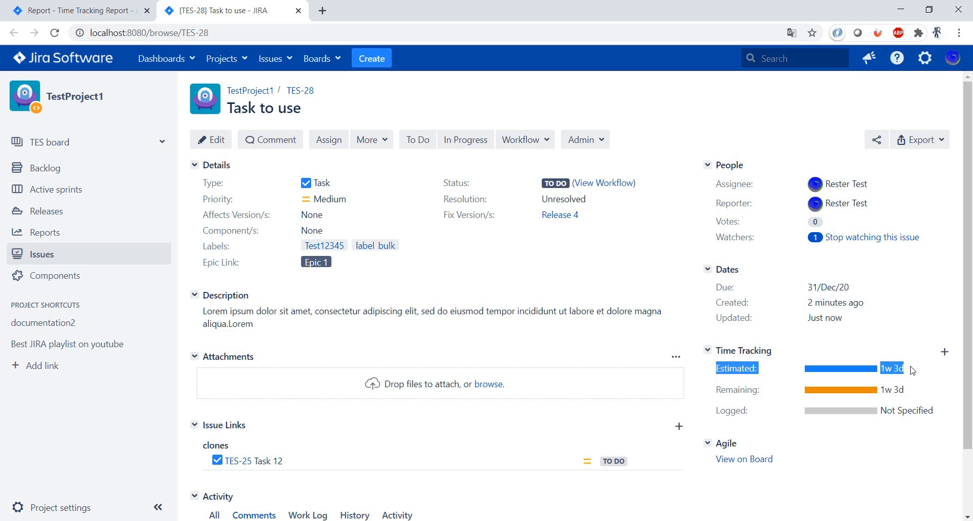
mouse_move(719, 403)
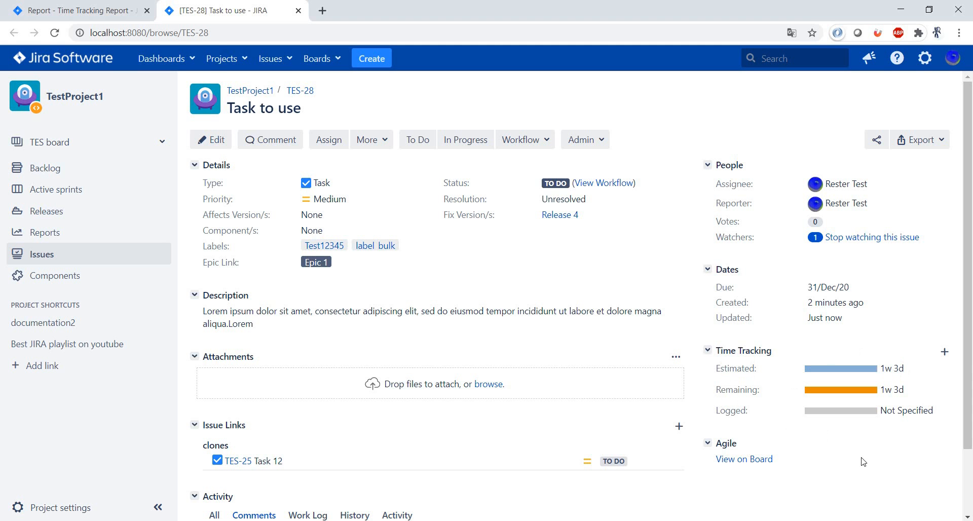
mouse_move(881, 412)
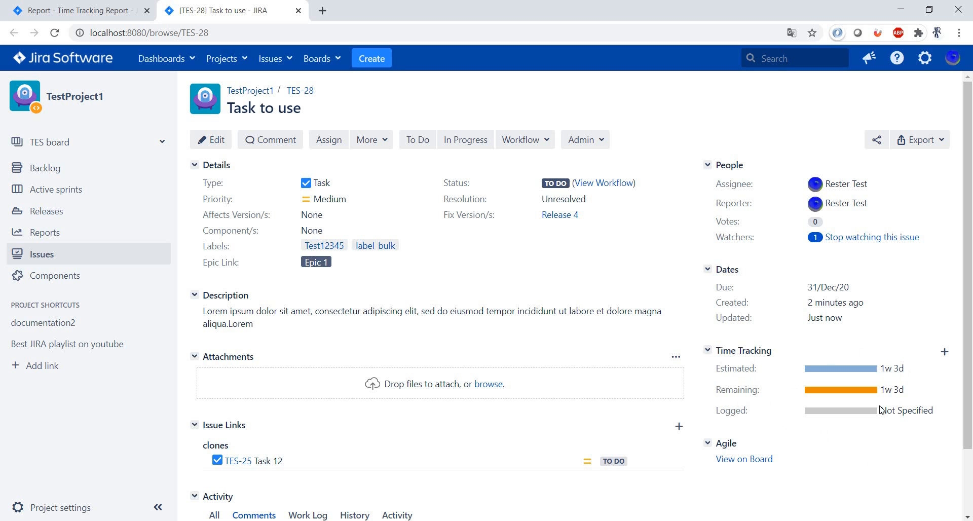
mouse_move(888, 411)
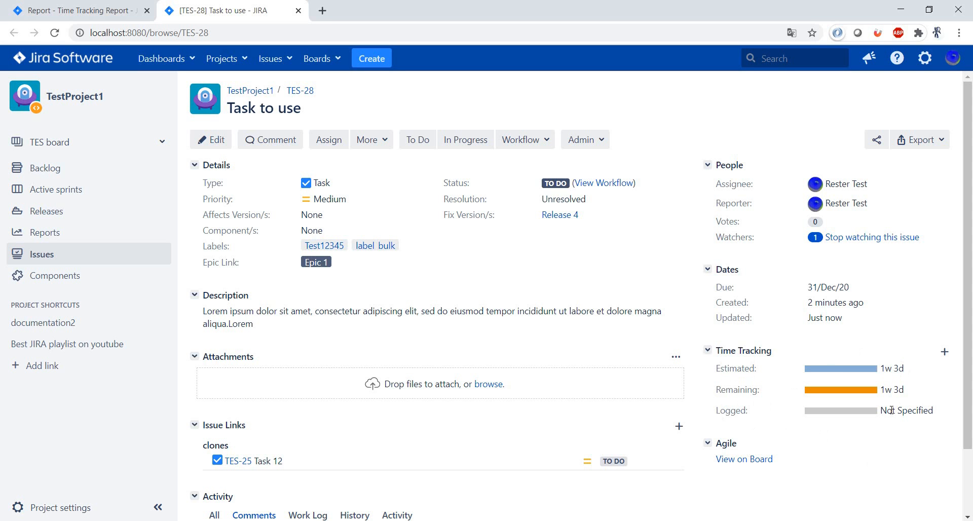
click(367, 139)
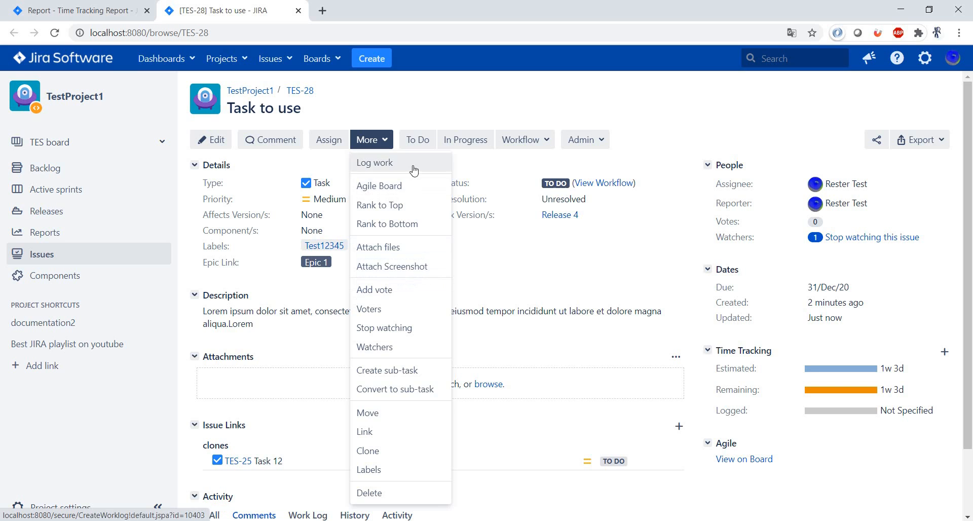
- Log 7d of work on TES-28 with the note 'We are almost finished', leaving 1d remaining
click(375, 162)
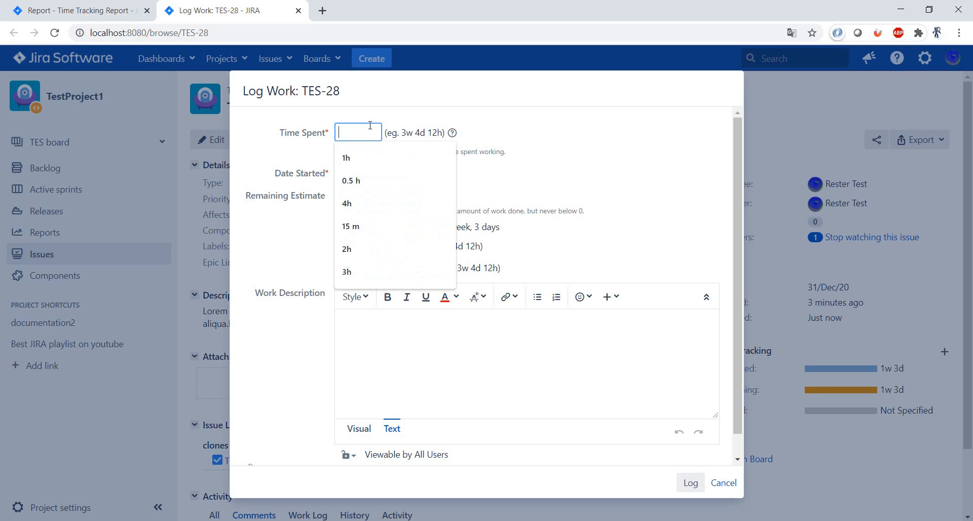
text(7d)
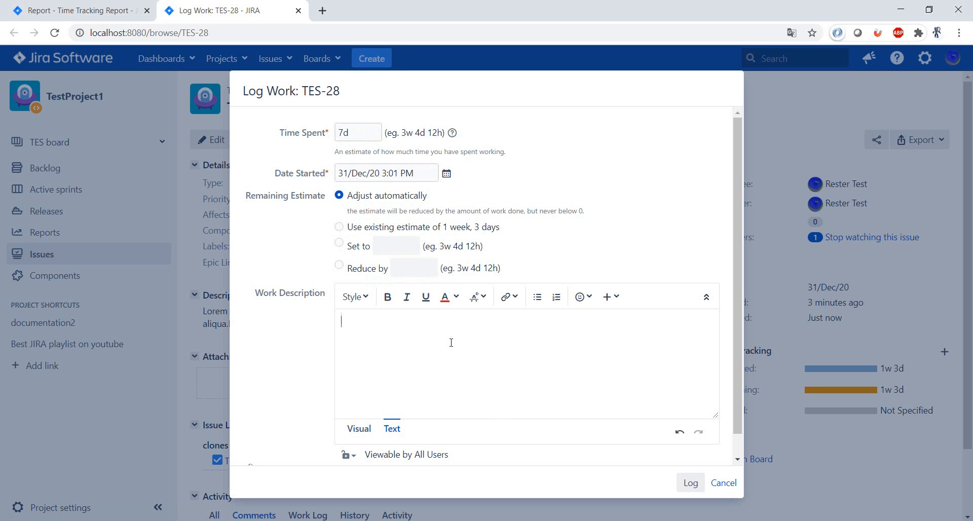
text(We are almost)
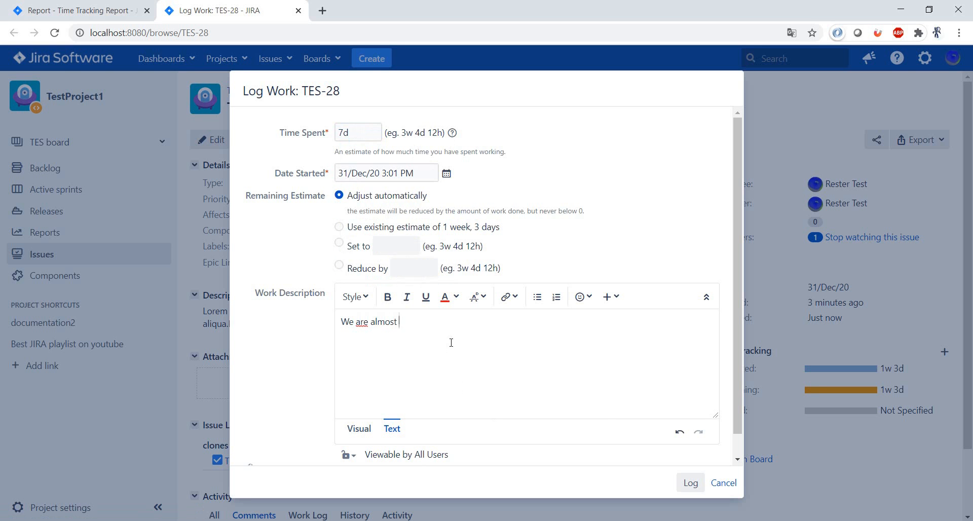
text(finished)
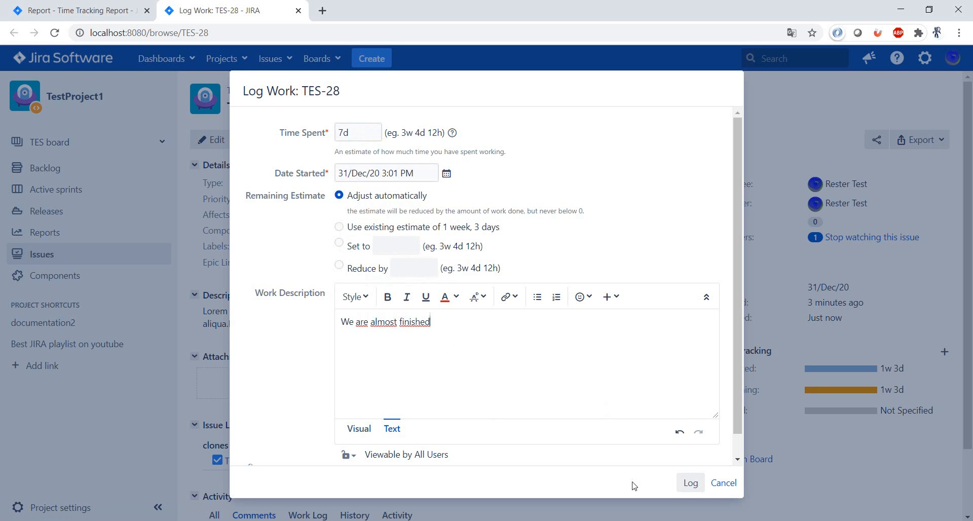
click(690, 482)
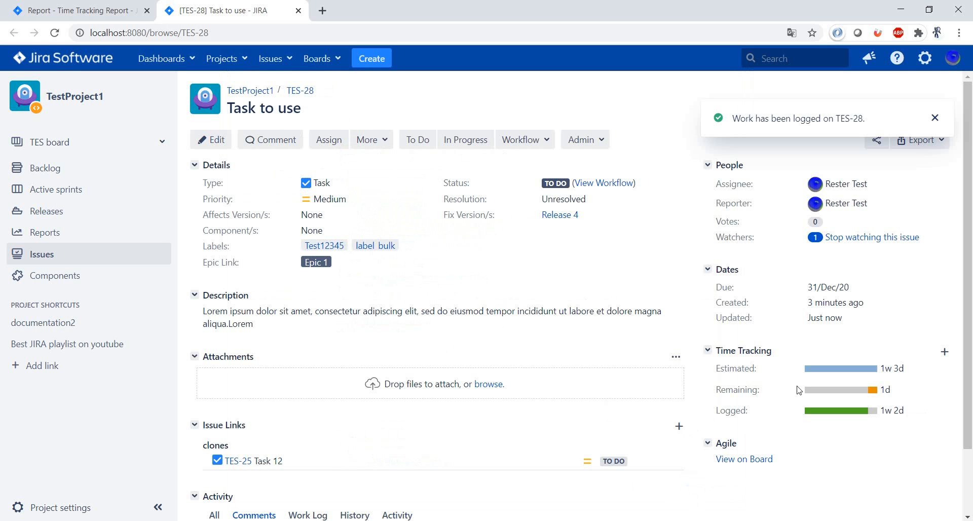
click(935, 117)
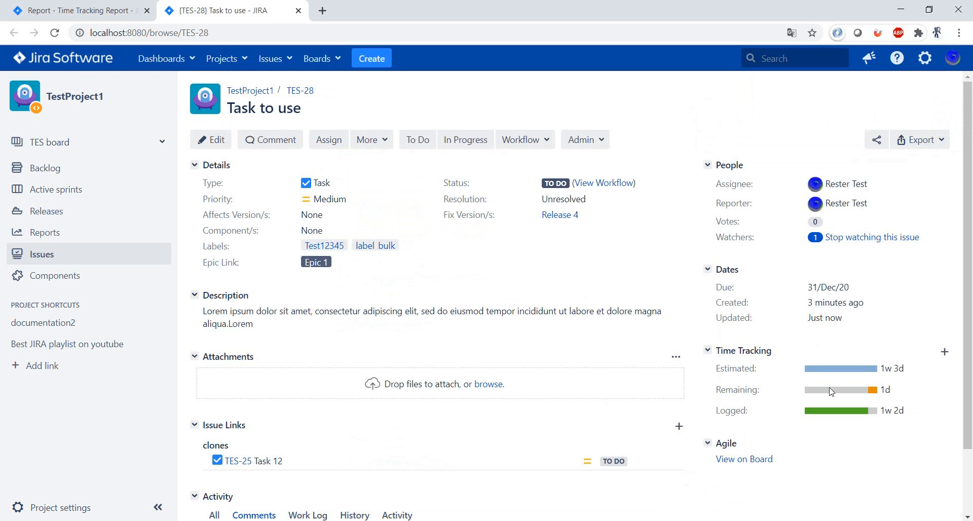
mouse_move(913, 369)
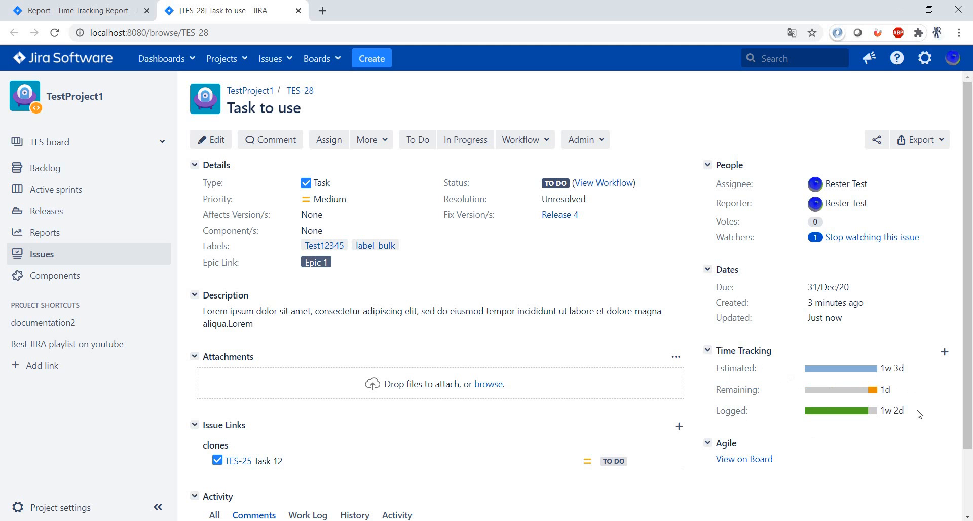
- Regenerate the Release 4 report so TES-28 shows 1w 3d estimated, 1d remaining, 1w 2d spent
click(74, 10)
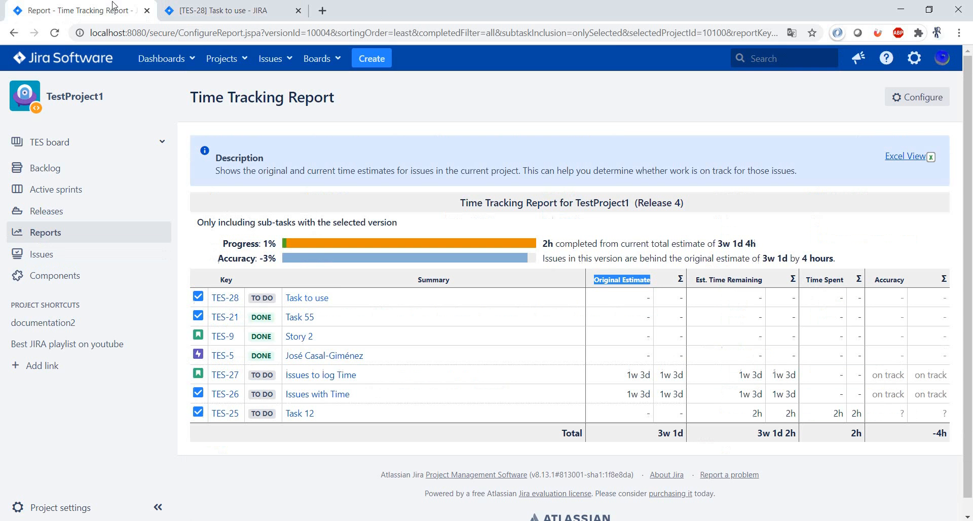
mouse_move(919, 92)
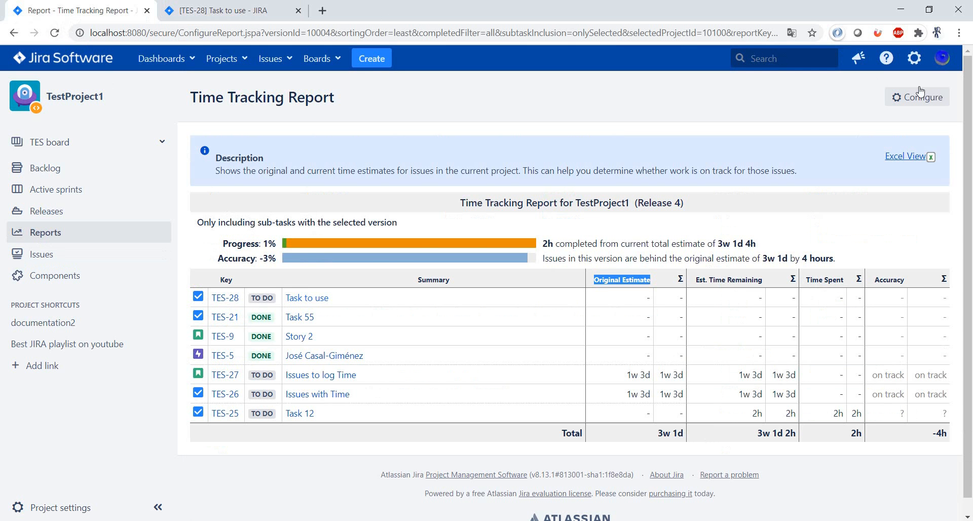
click(921, 96)
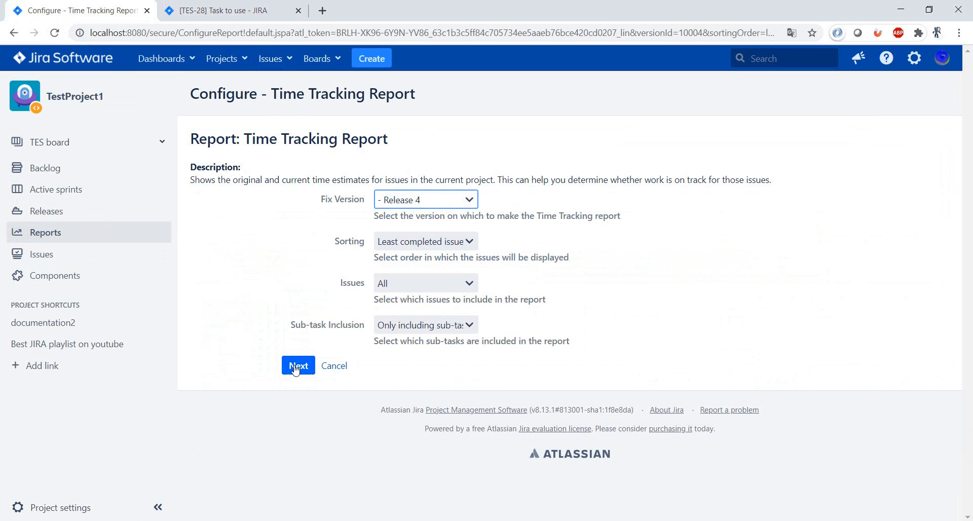
click(298, 365)
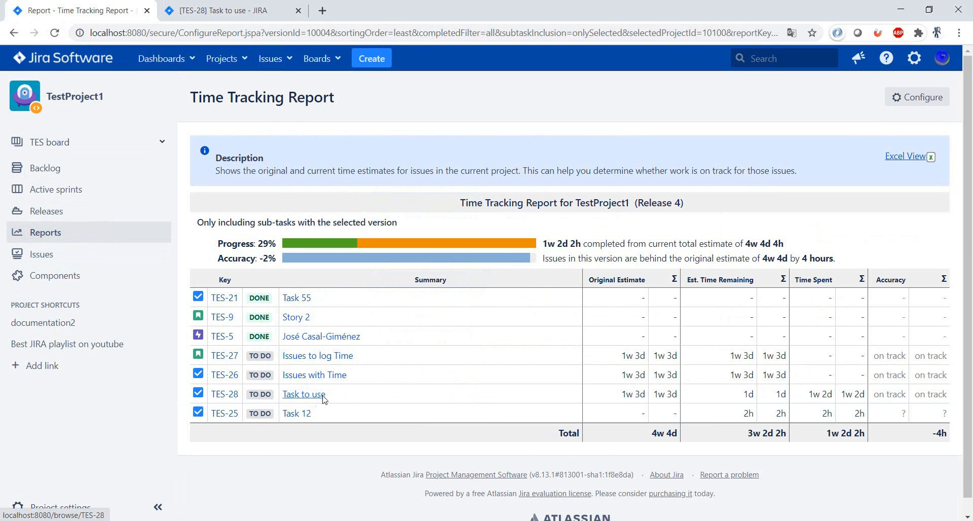
mouse_move(625, 401)
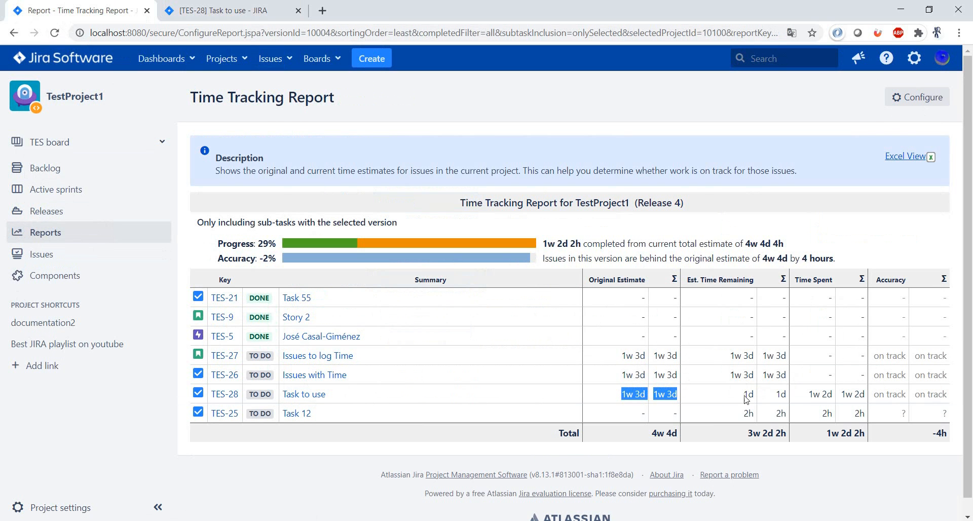
click(749, 395)
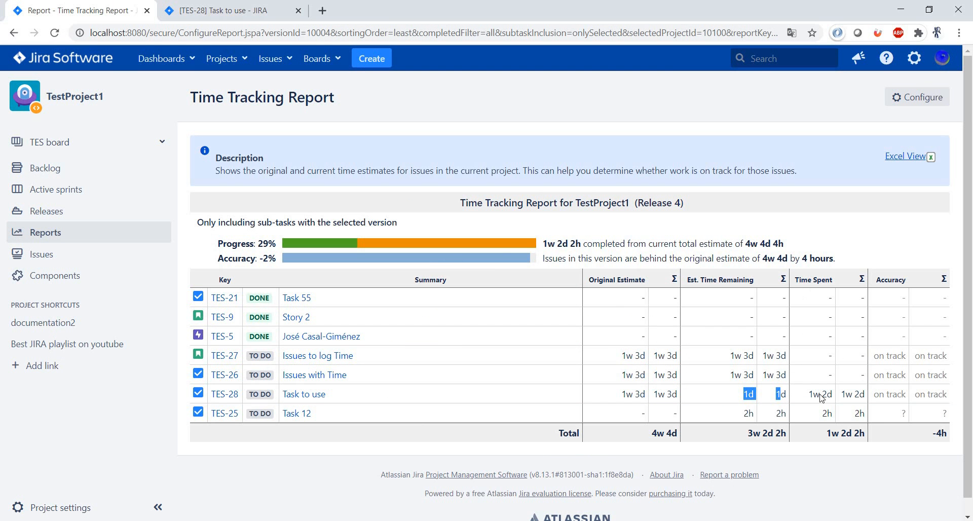
mouse_move(858, 391)
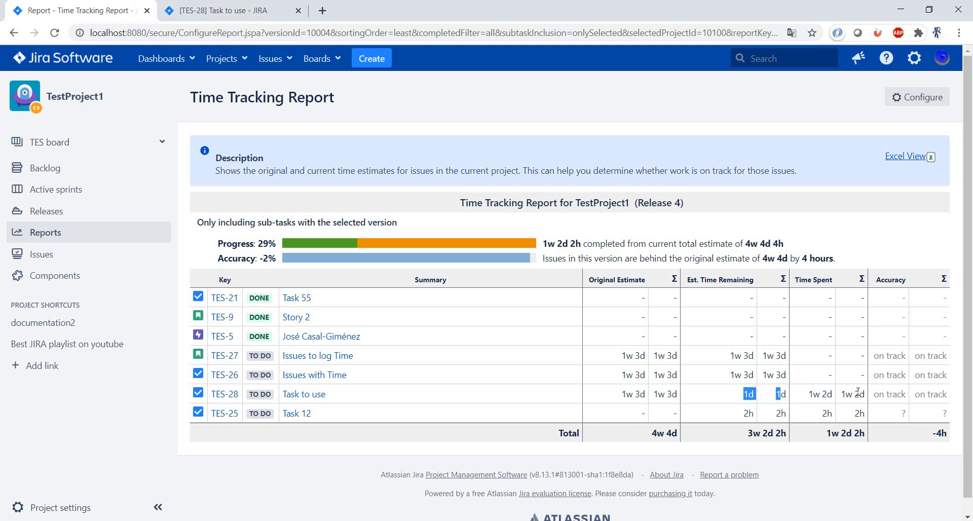
mouse_move(535, 464)
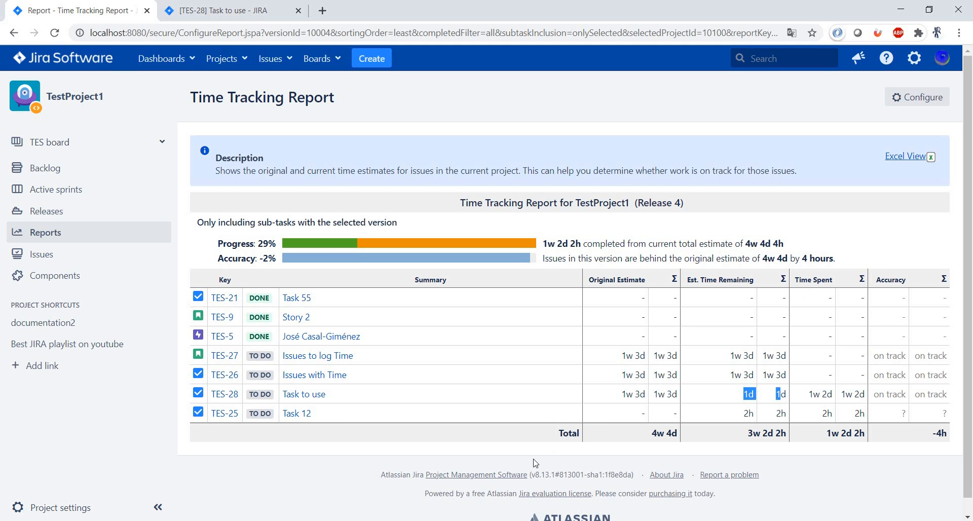
- Open TES-25 Task 12 and save a 1h original estimate on it
click(296, 413)
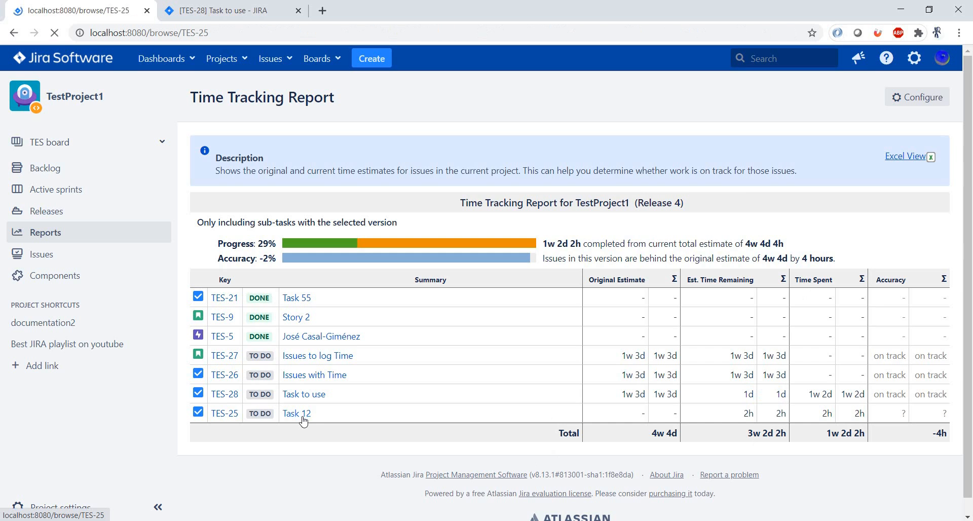
click(296, 414)
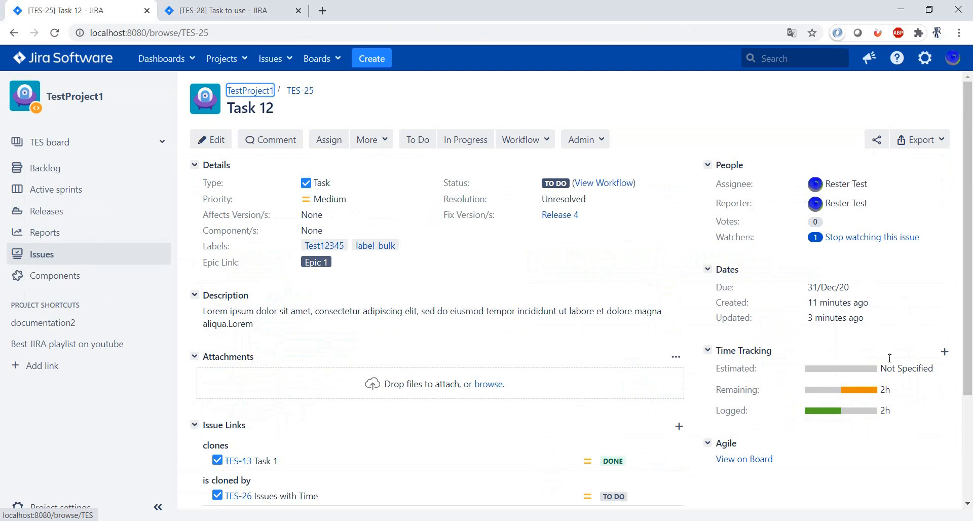
mouse_move(211, 139)
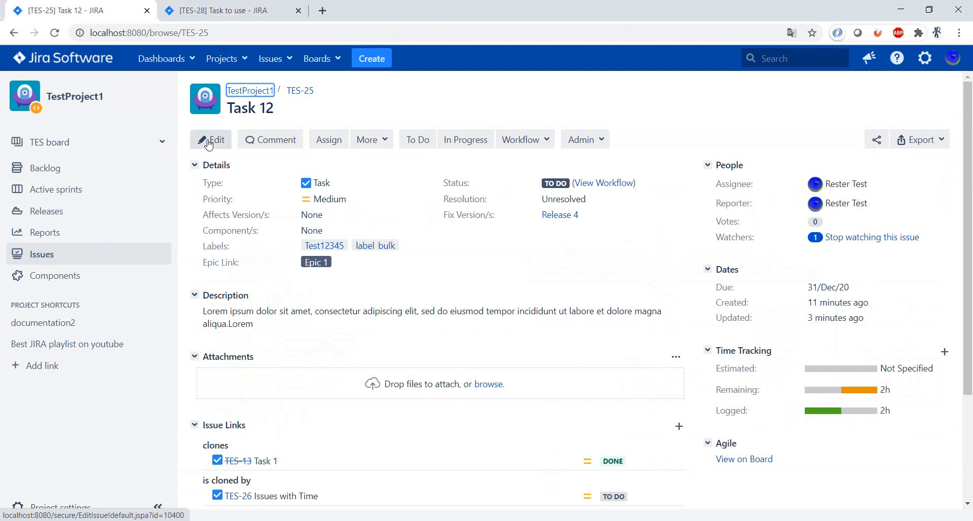
click(211, 139)
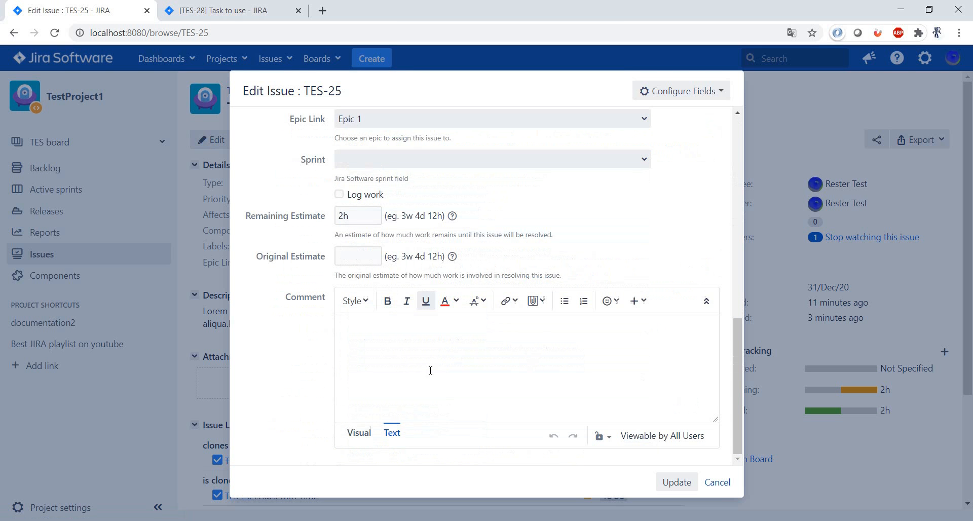
click(358, 256)
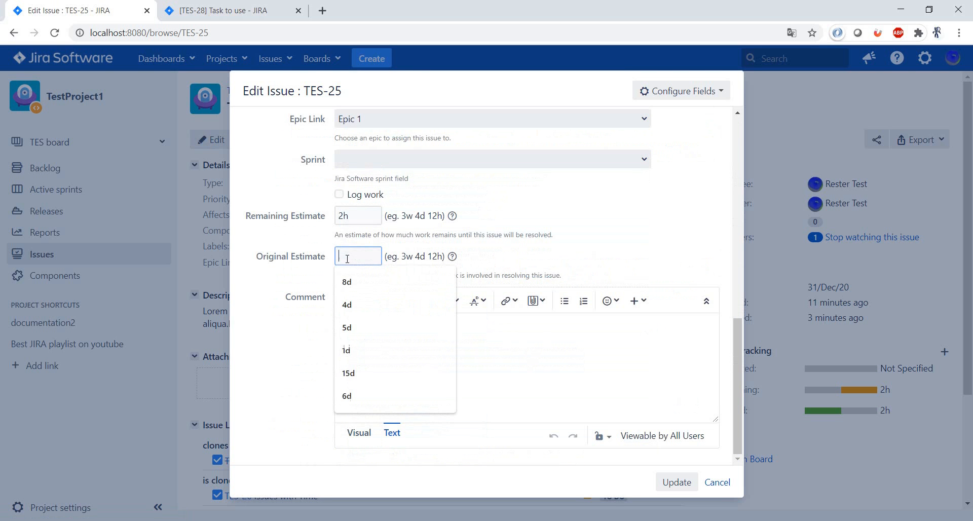
text(1h)
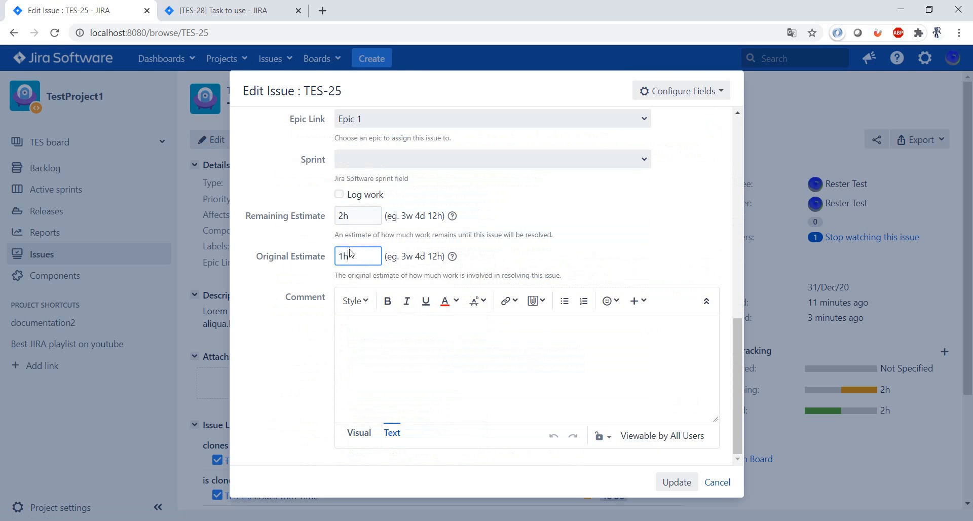
click(676, 481)
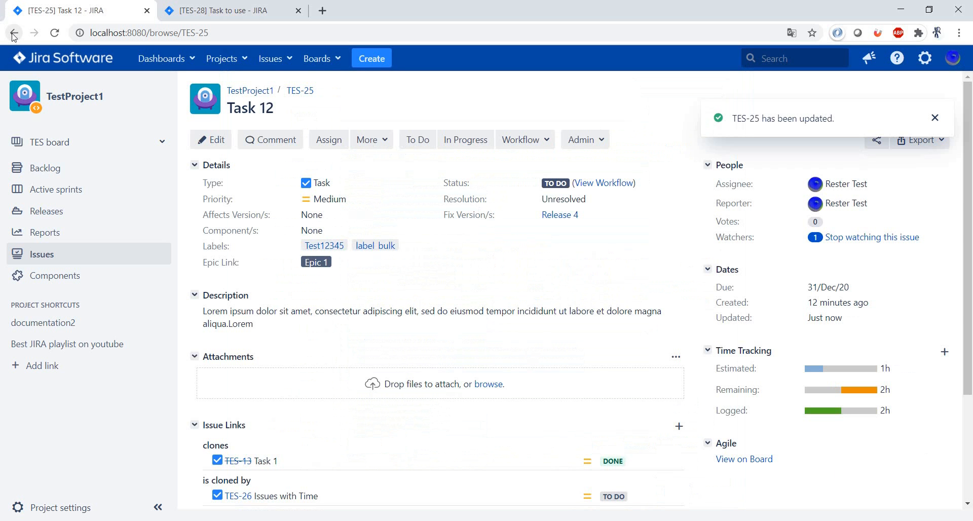
mouse_move(13, 33)
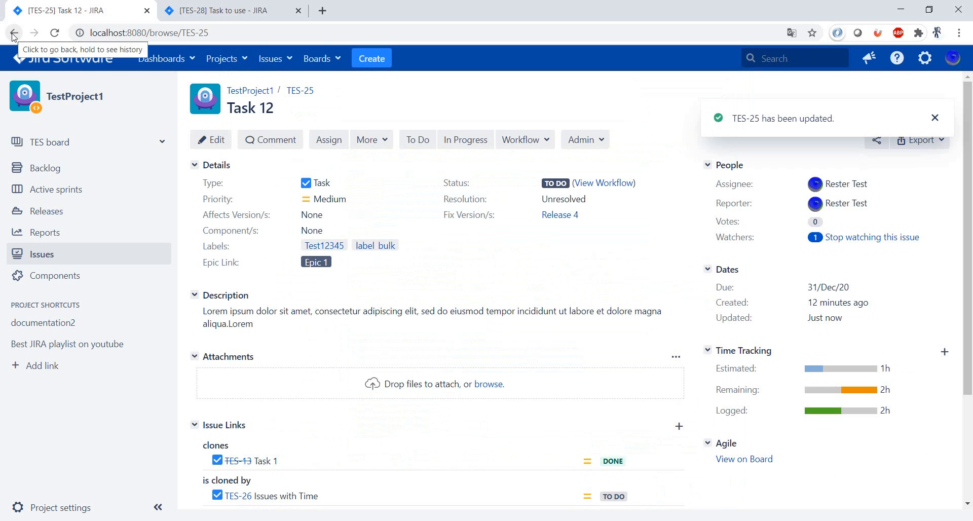
- Return to the Release 4 report, where TES-25 now shows 1h estimated and -3h accuracy
click(13, 33)
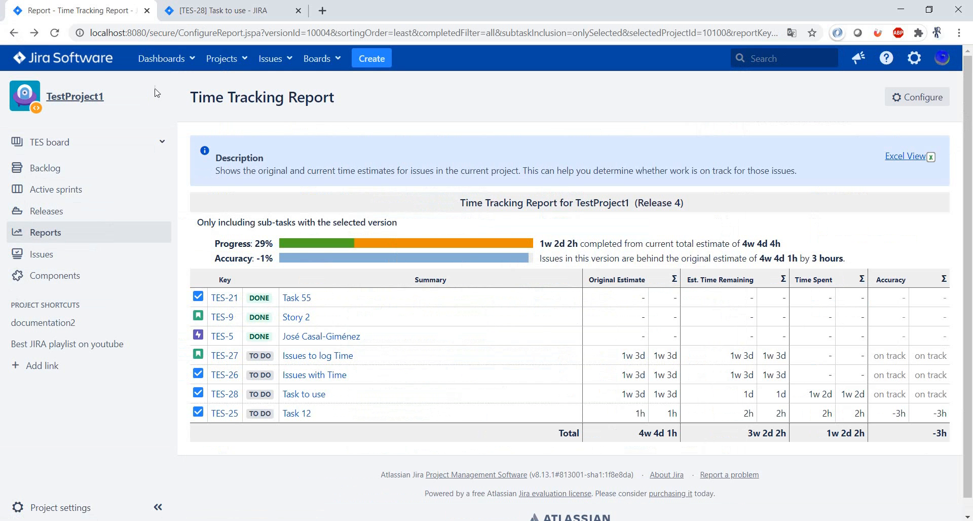
mouse_move(769, 416)
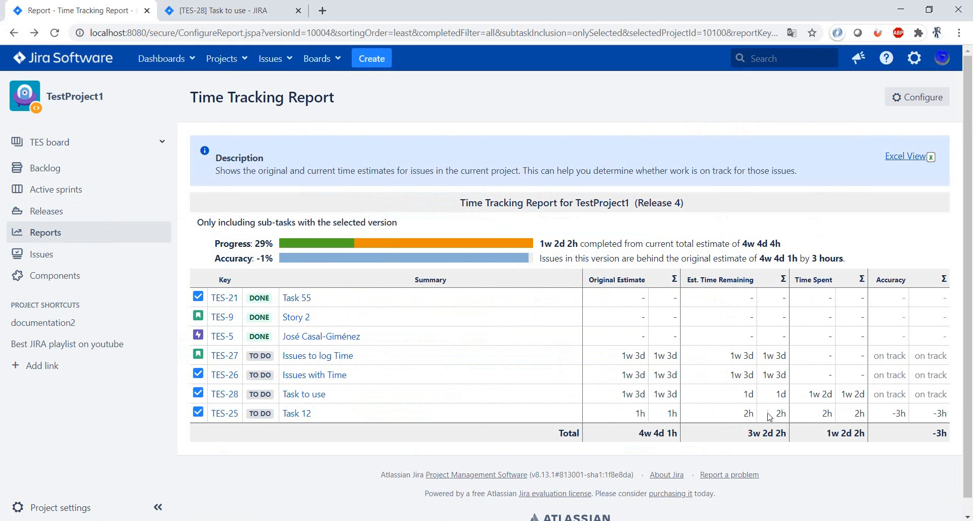
mouse_move(923, 414)
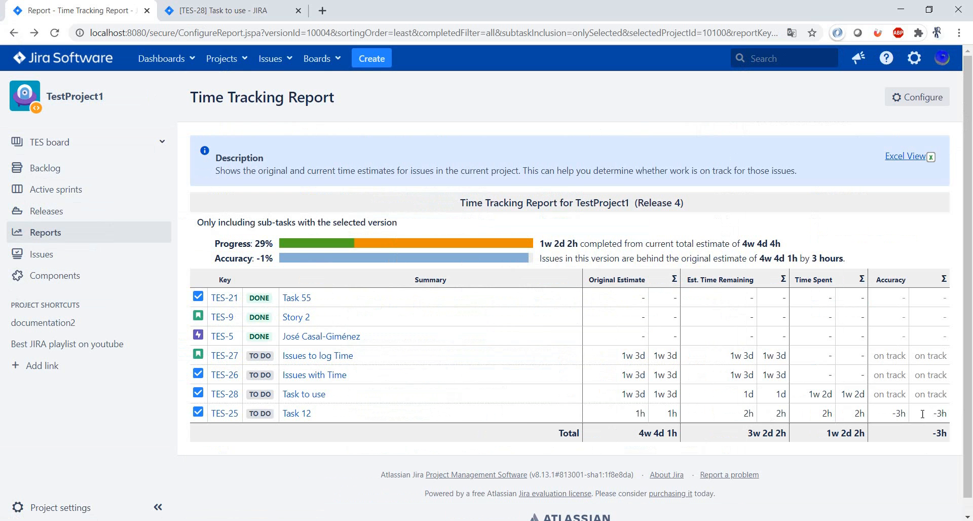
mouse_move(515, 410)
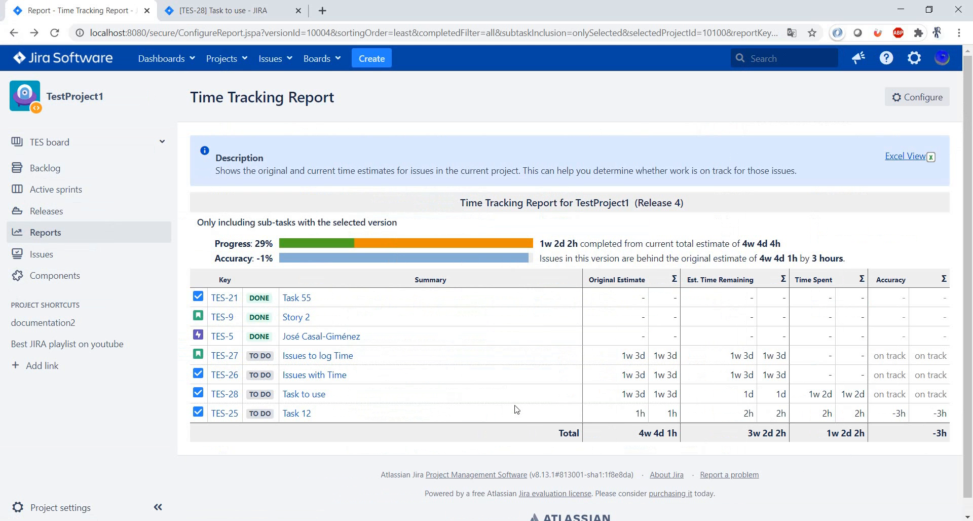
mouse_move(802, 188)
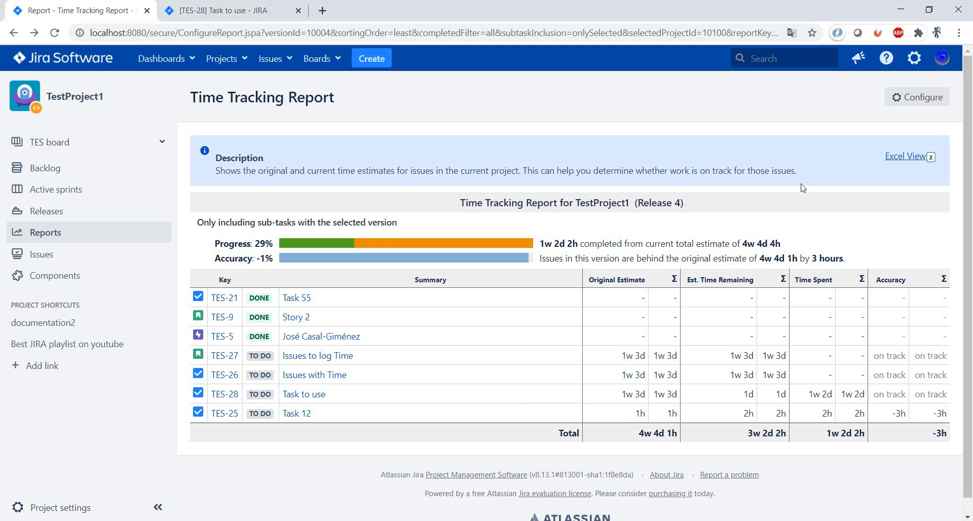
mouse_move(669, 425)
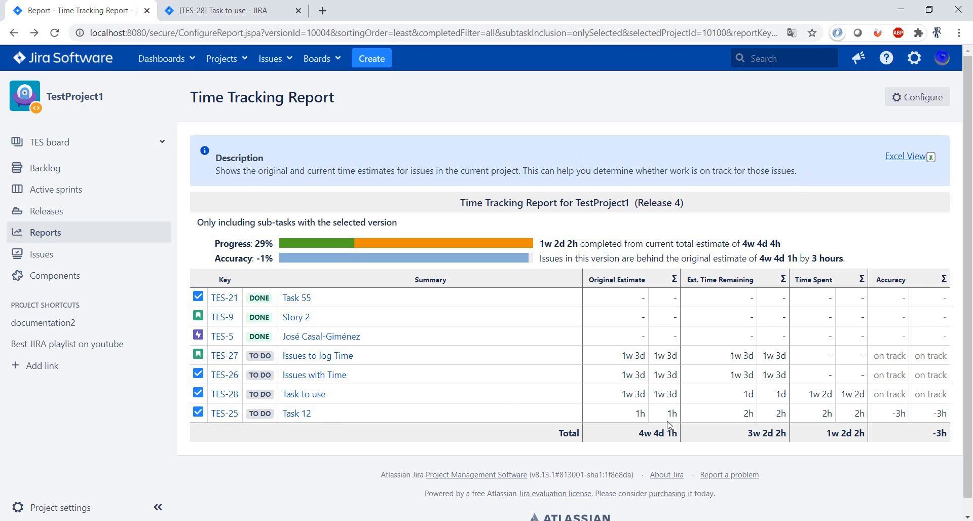
mouse_move(885, 347)
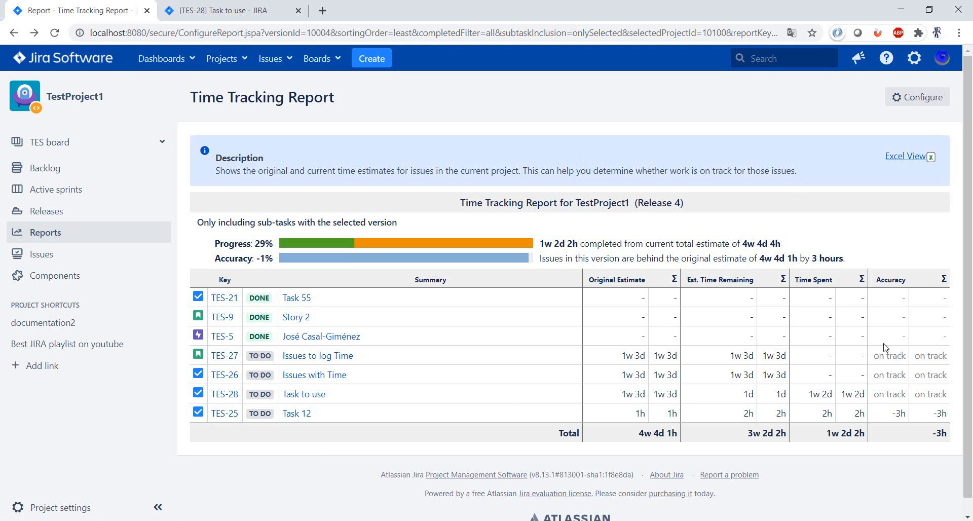
mouse_move(837, 415)
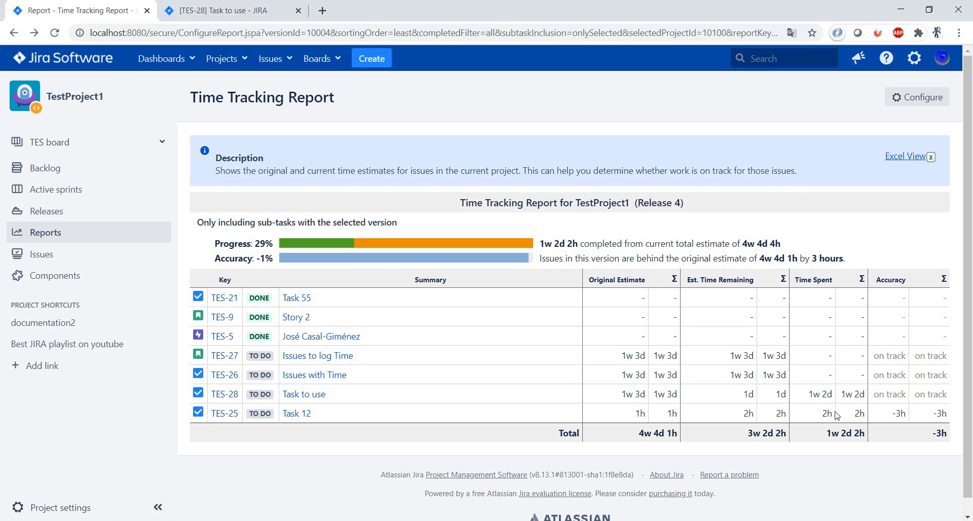
mouse_move(58, 239)
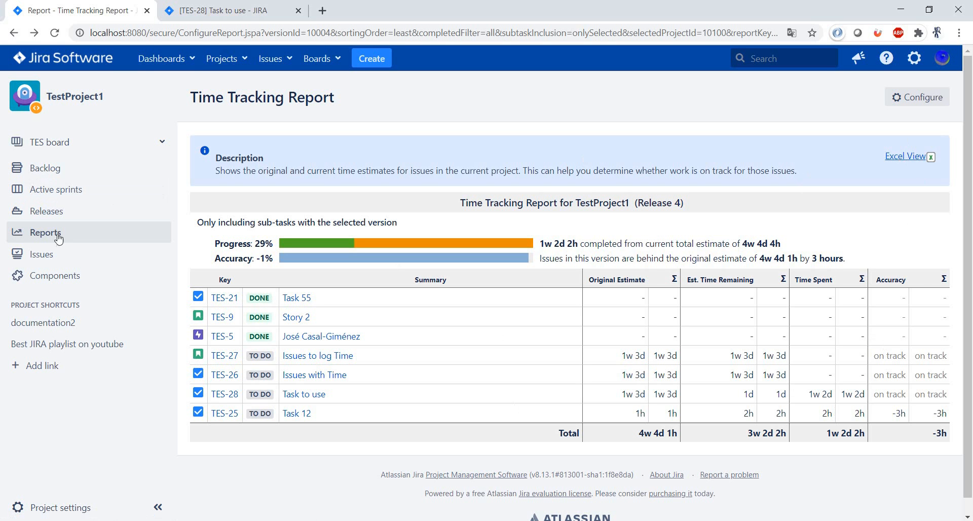
- From the project's reports, open the User Workload Report under Forecast & management
click(45, 233)
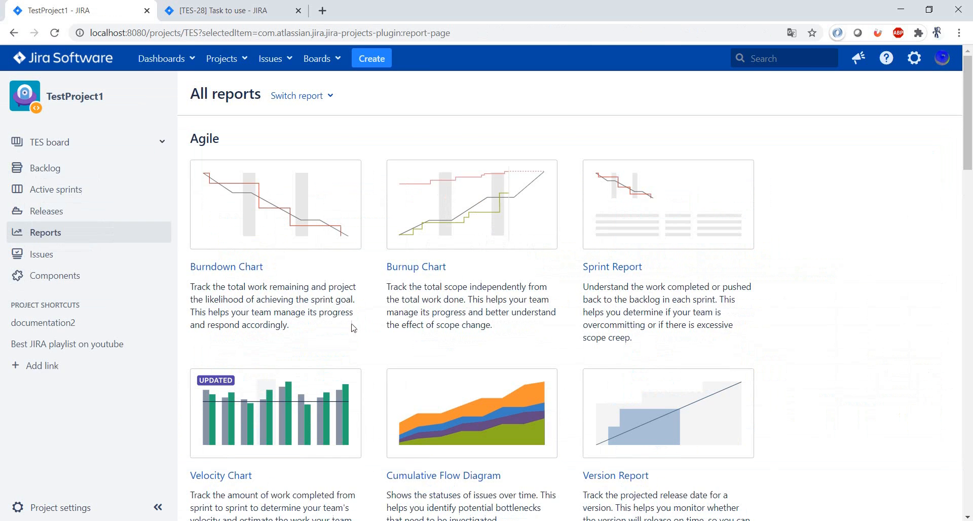
scroll(down, 3)
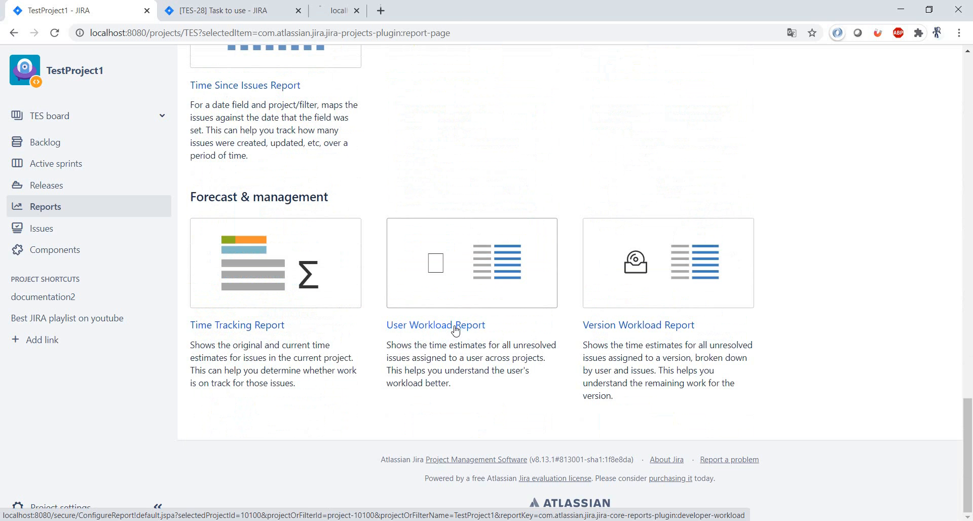
click(435, 324)
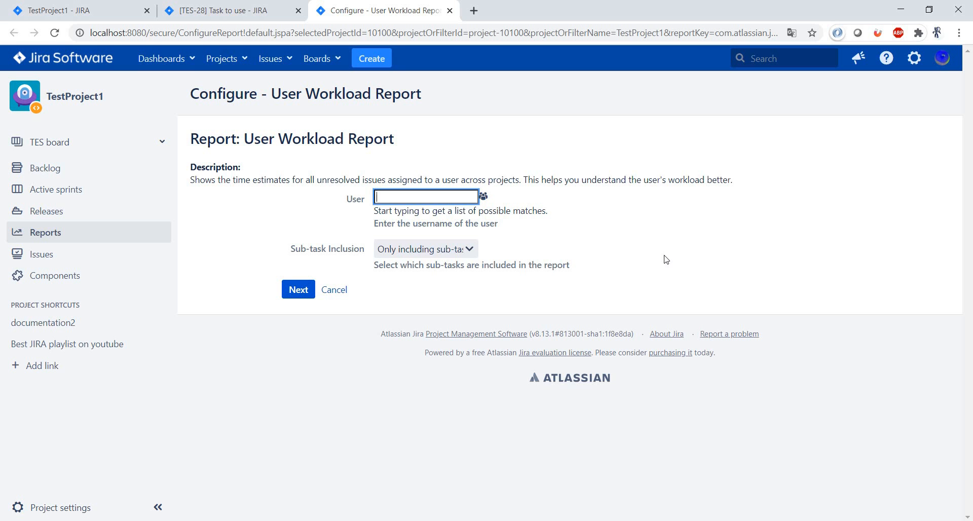
- Run the User Workload Report for Developer 1, finding no unresolved issues
text(dev)
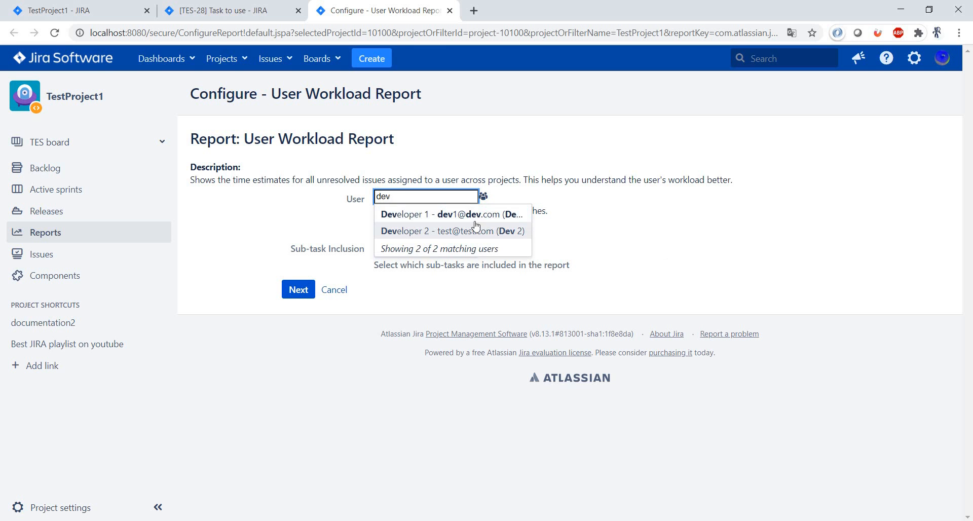
click(452, 214)
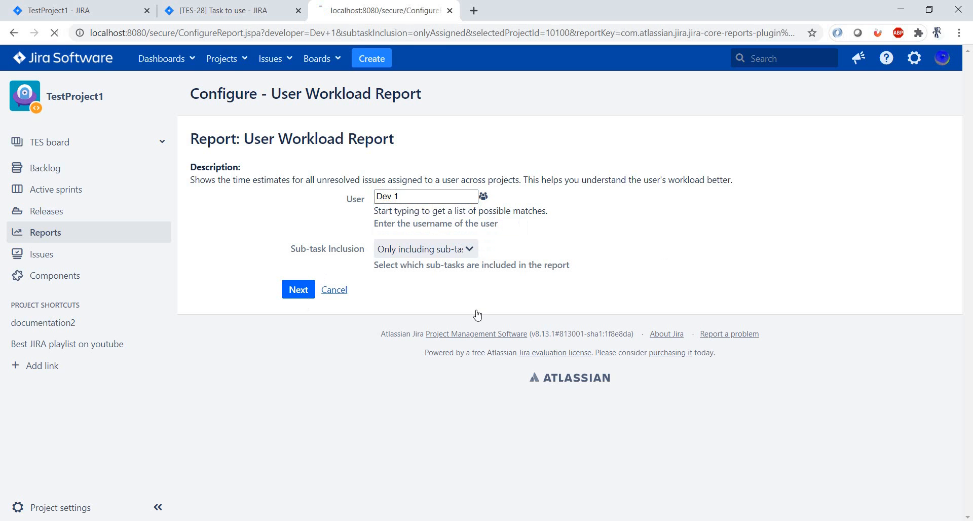
click(298, 289)
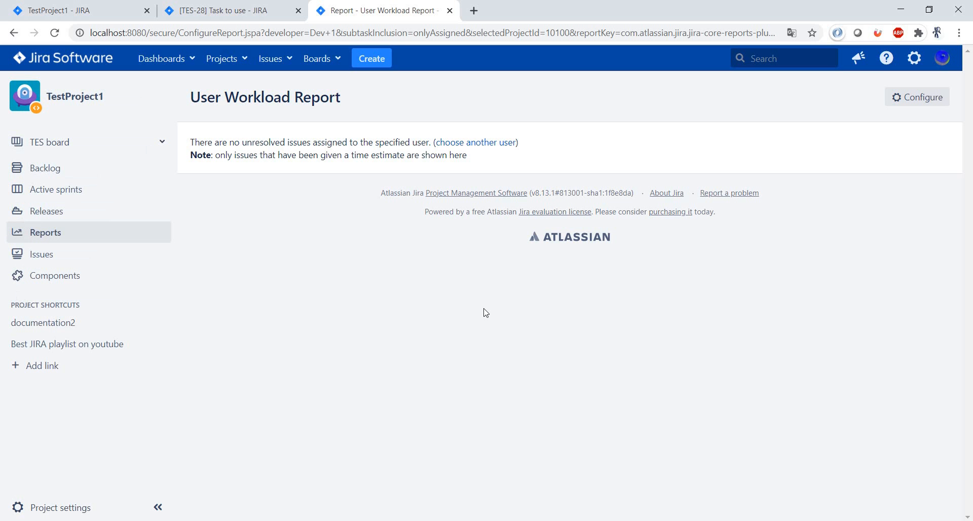
mouse_move(475, 142)
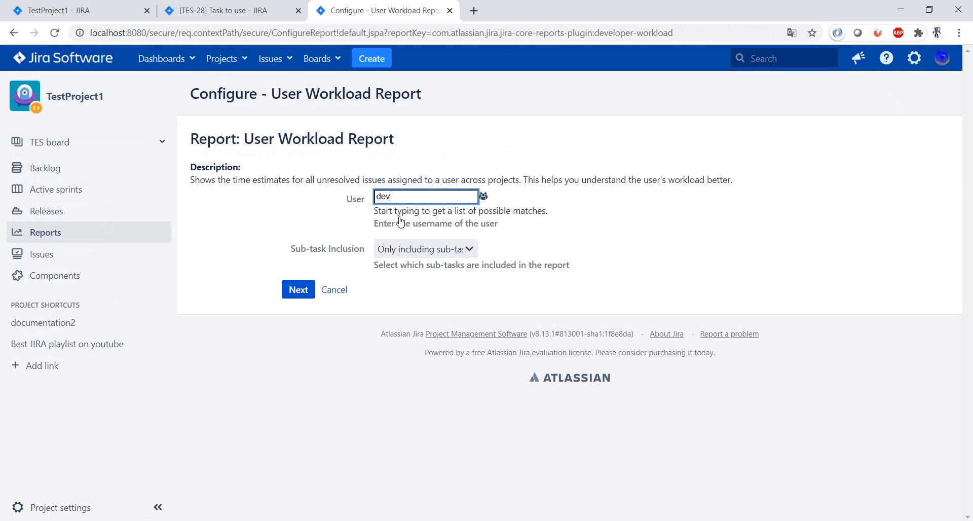
- Run the report for Dev 2 with no unresolved issues, then search users for 'rest'
text(2)
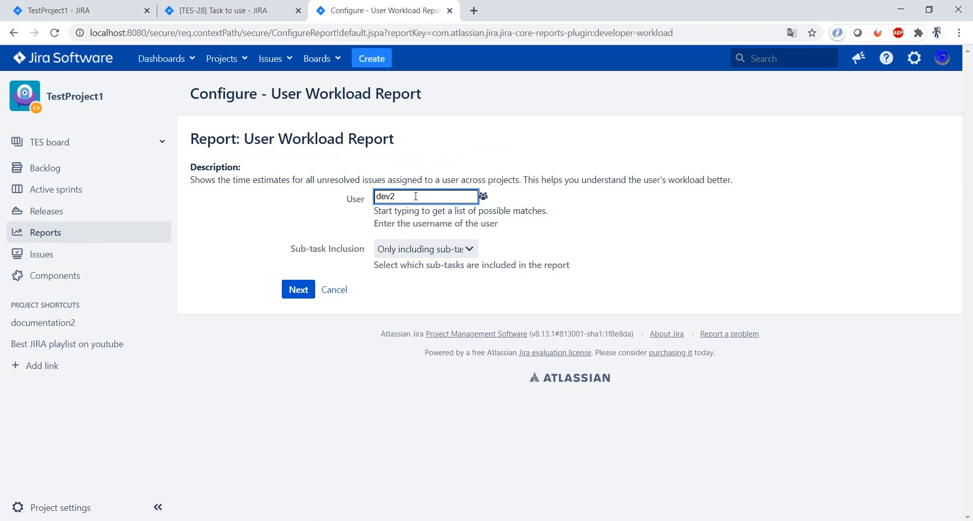
click(298, 289)
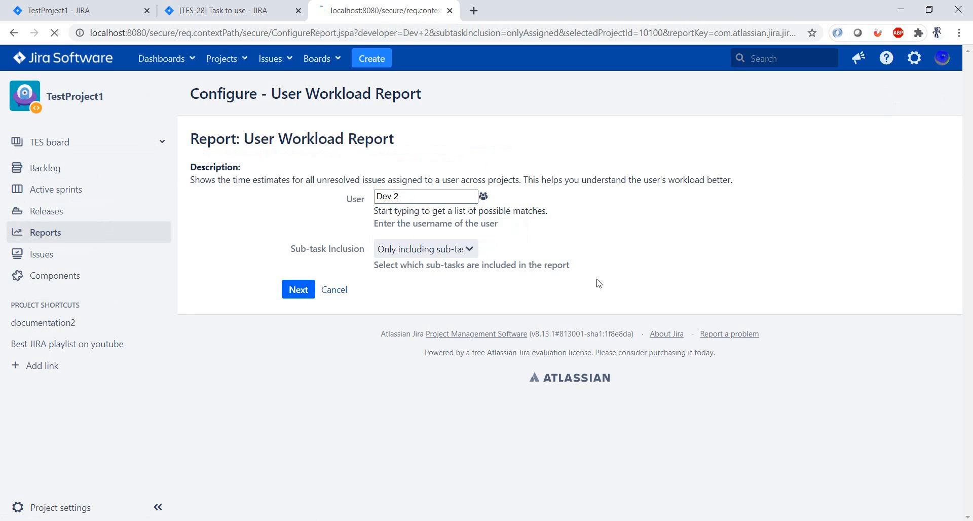
click(298, 289)
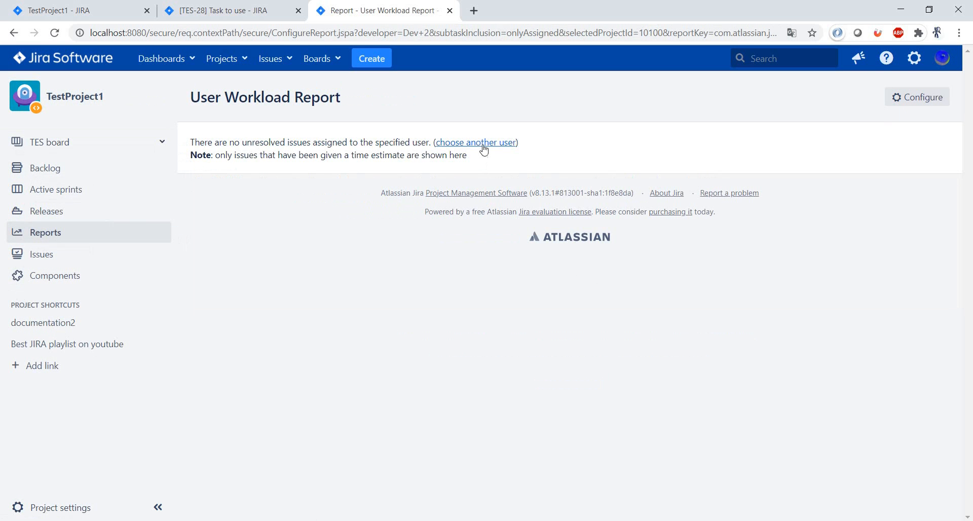
click(475, 142)
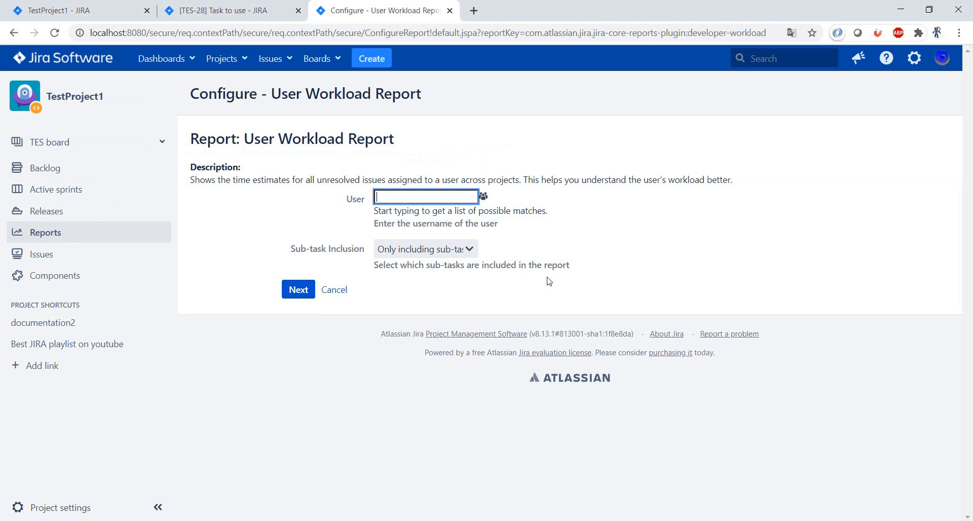
text(rest)
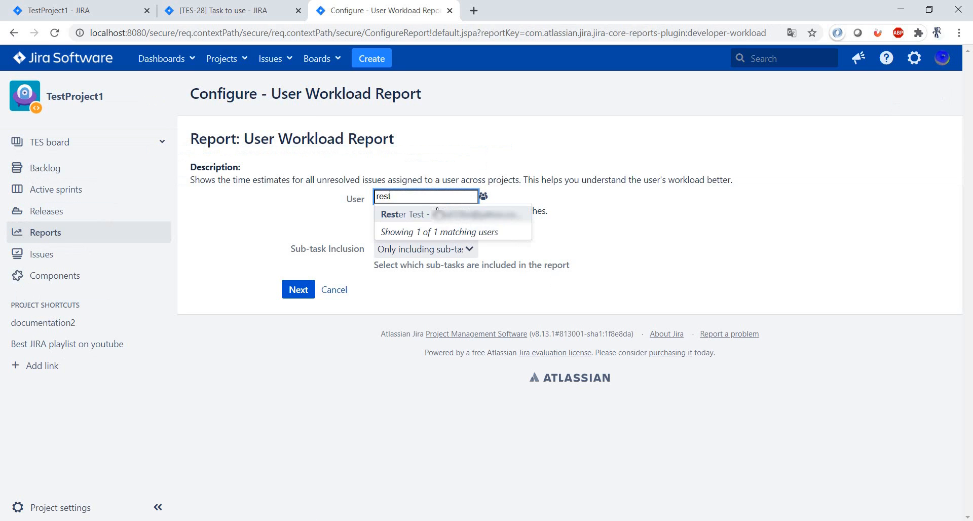
click(298, 289)
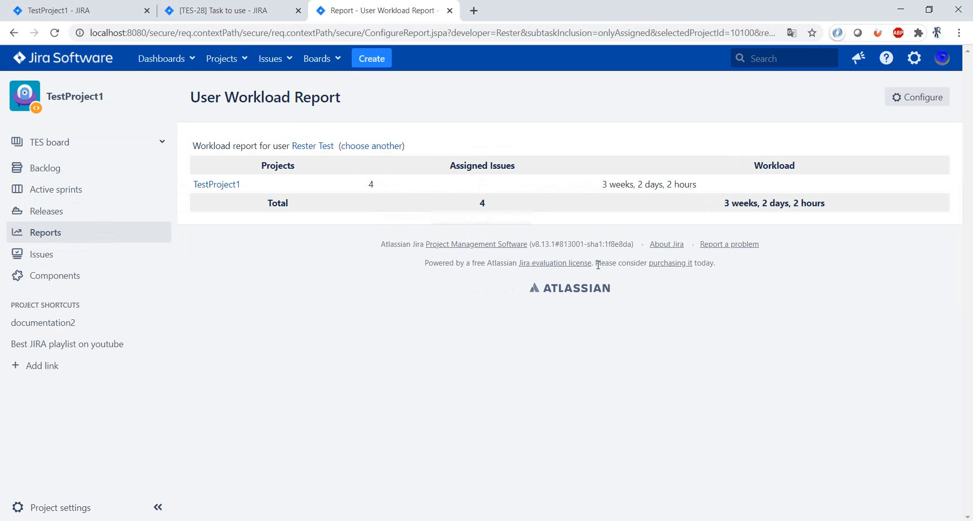
mouse_move(456, 203)
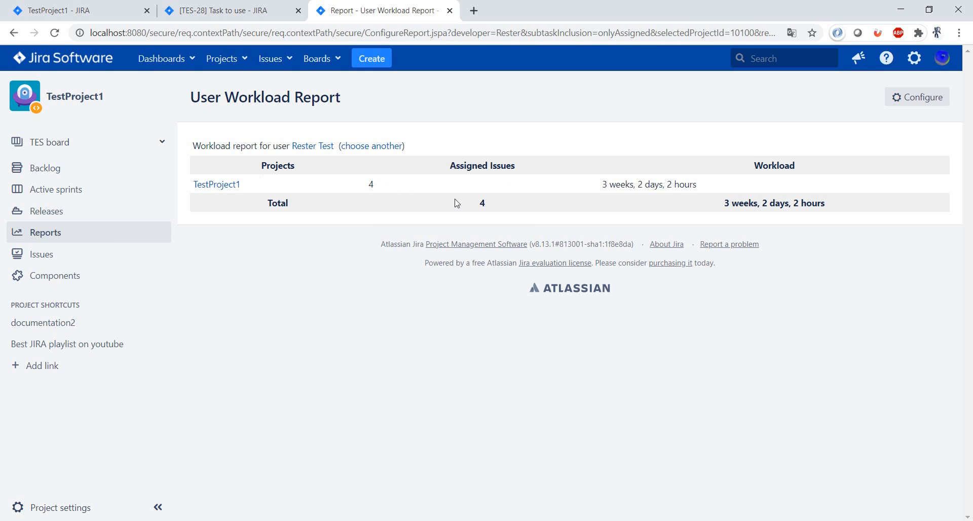
mouse_move(662, 205)
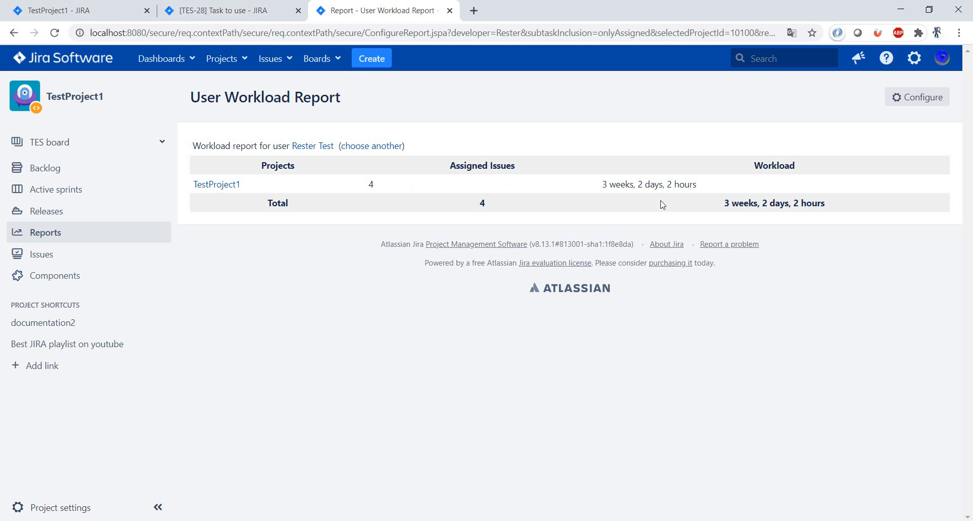
mouse_move(248, 192)
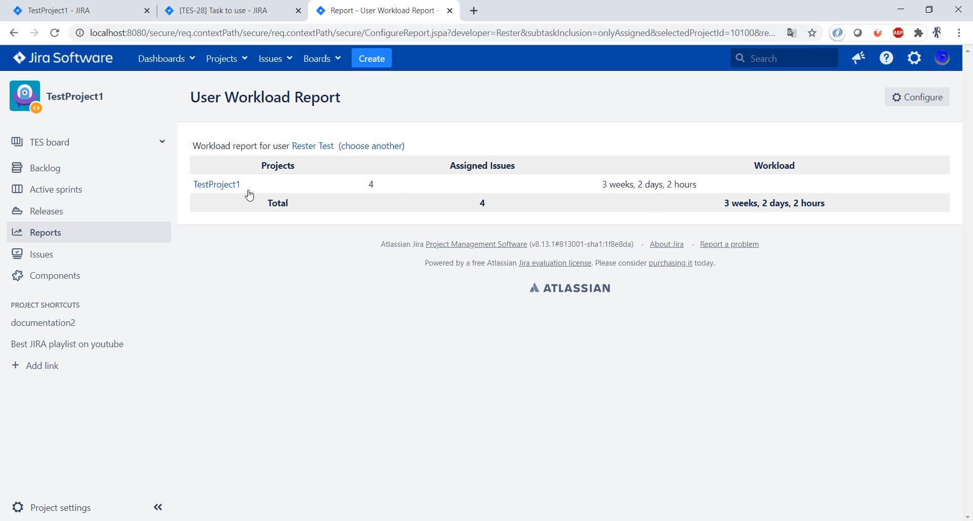
mouse_move(736, 196)
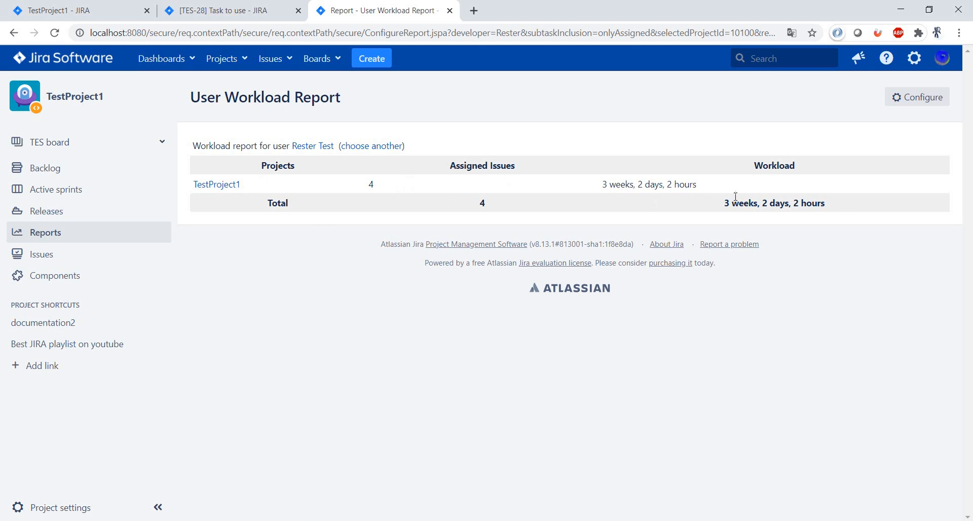
mouse_move(848, 247)
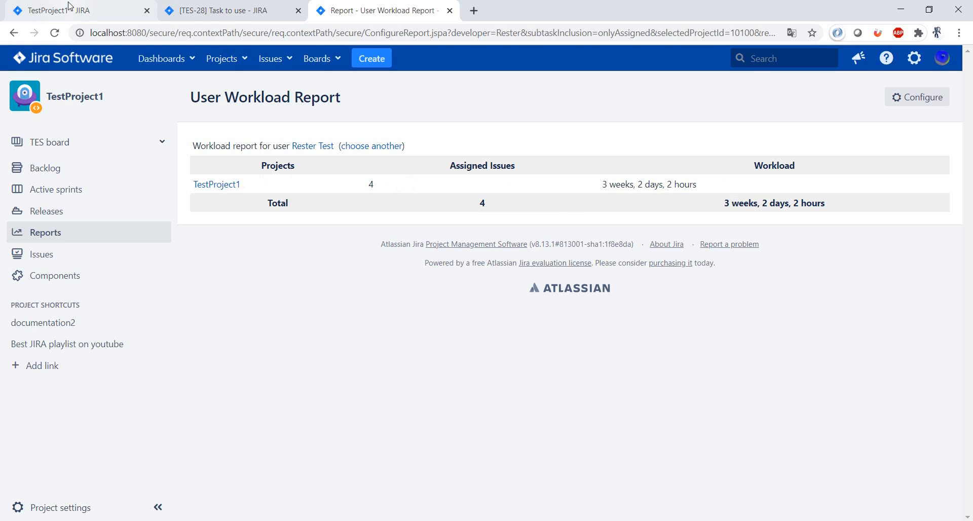
- From TestProject1's reports page, start a Version Workload Report under Forecast & management
click(45, 232)
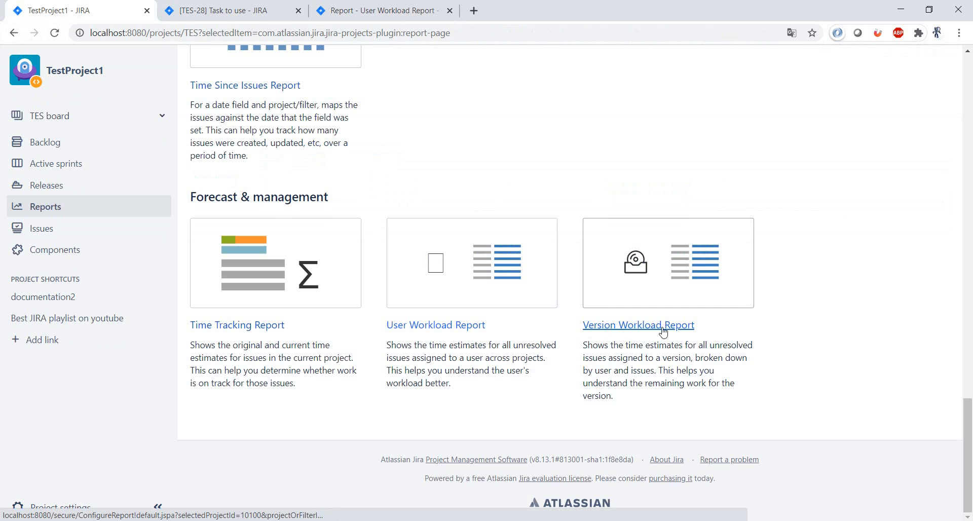
mouse_move(638, 326)
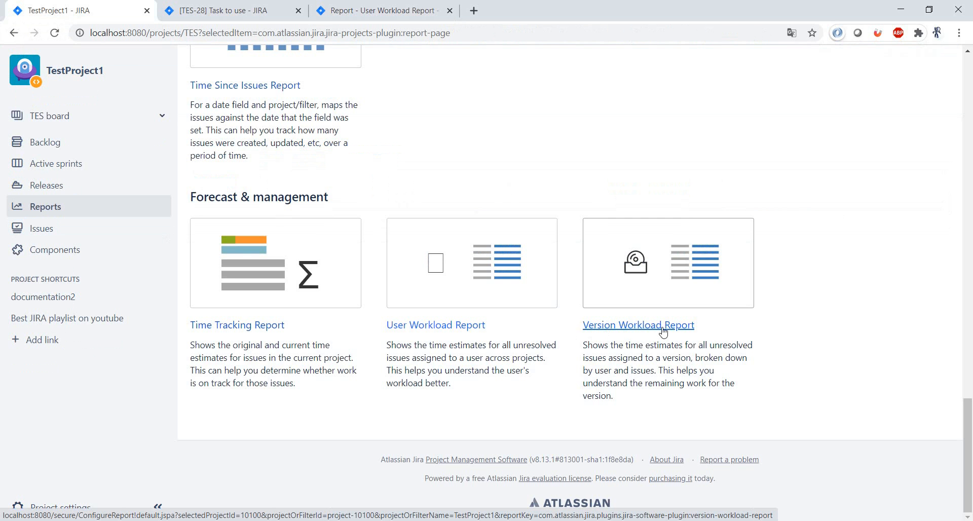
click(637, 325)
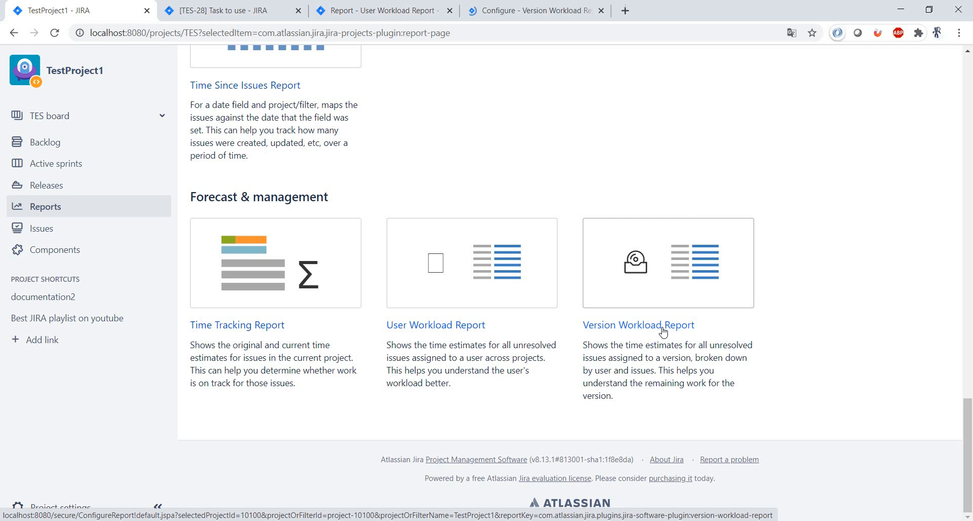
click(637, 325)
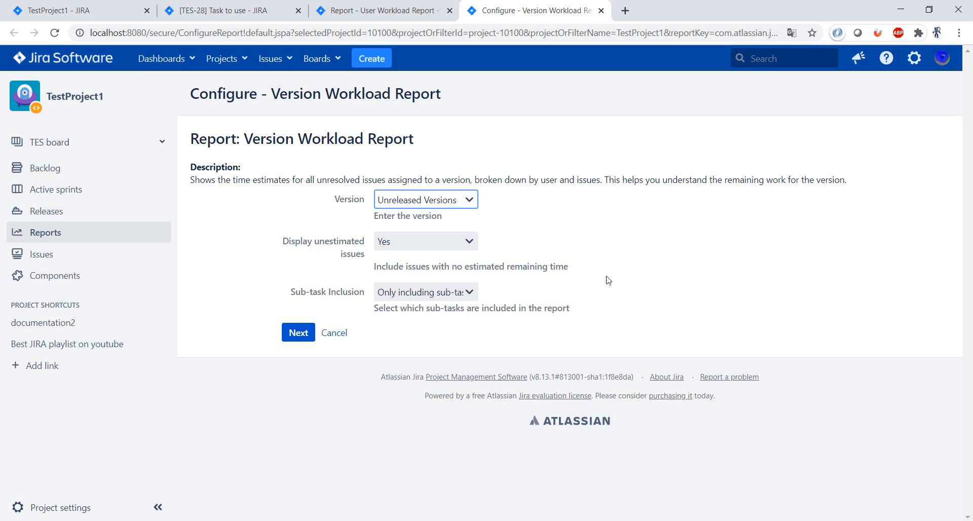
mouse_move(619, 280)
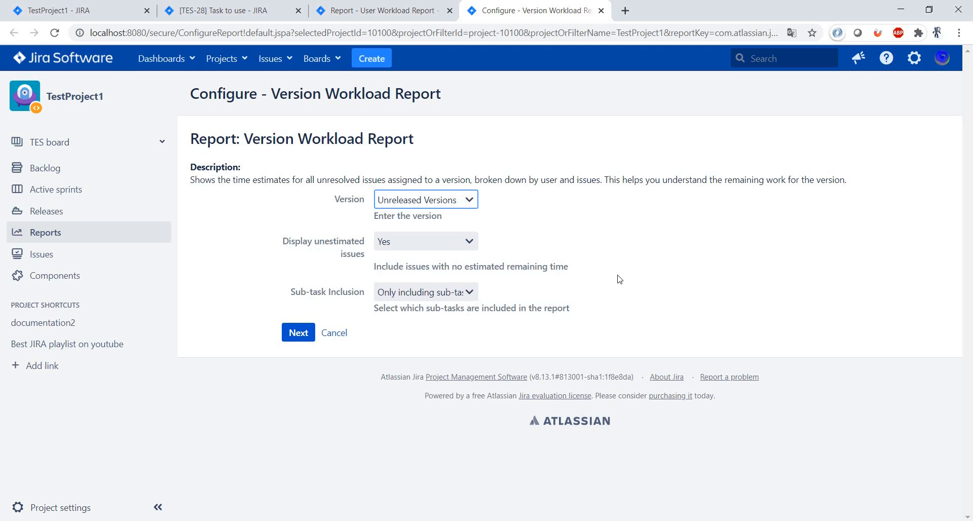
mouse_move(709, 265)
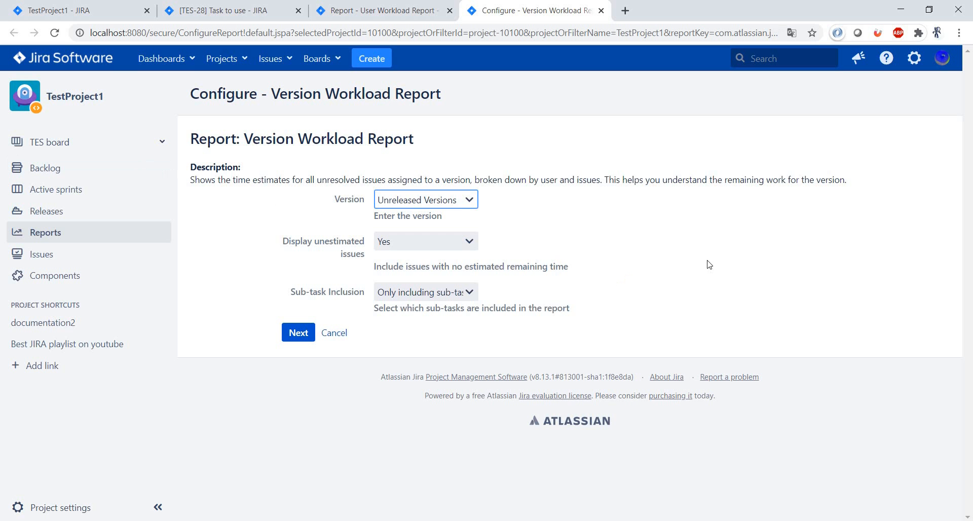
- Choose '- Release 4' as the version and generate the report with default options
click(426, 199)
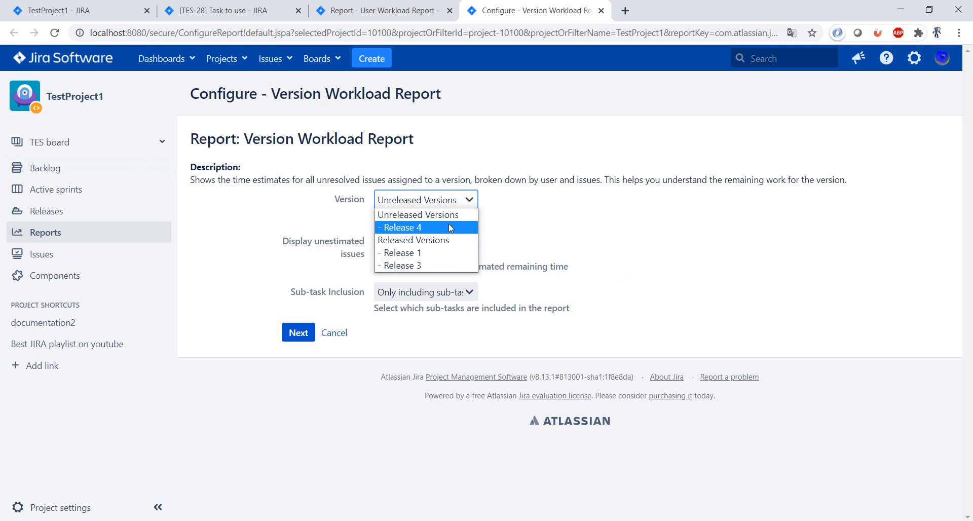
click(403, 228)
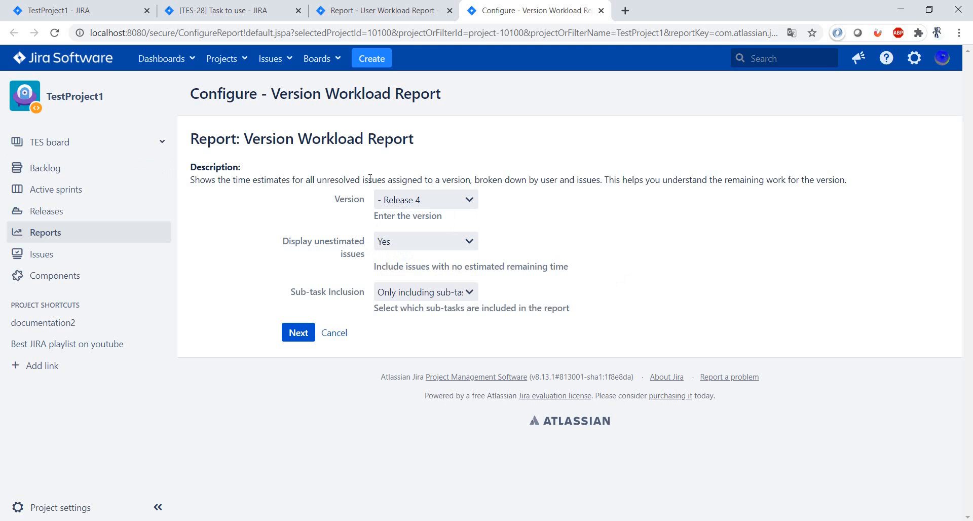
mouse_move(410, 200)
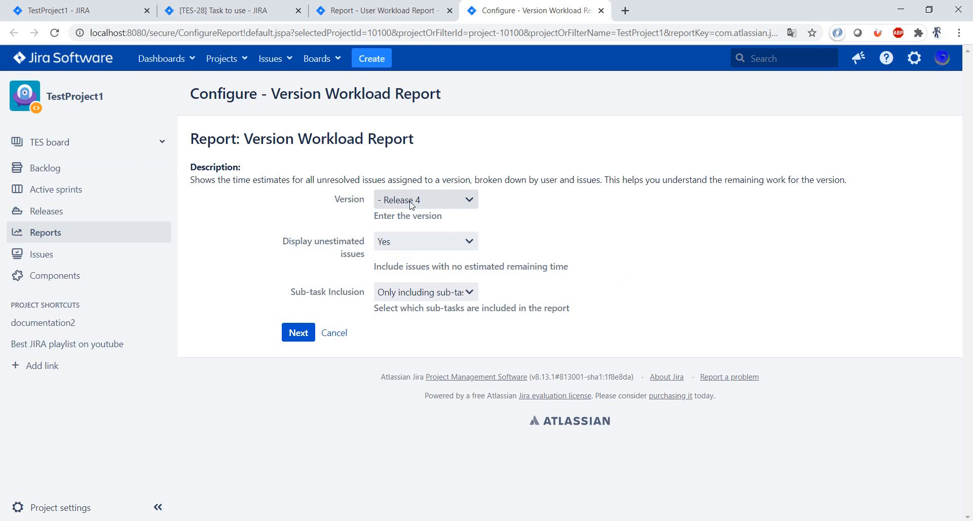
mouse_move(644, 203)
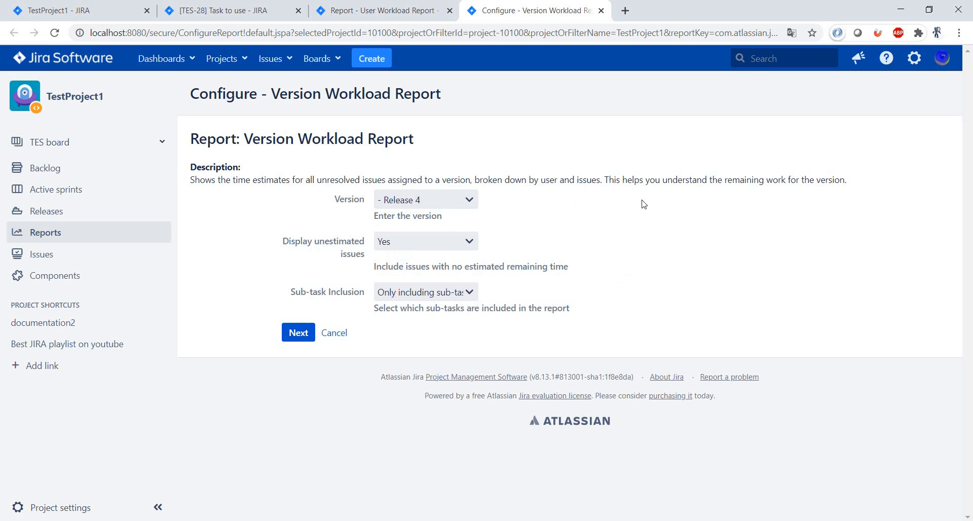
click(298, 332)
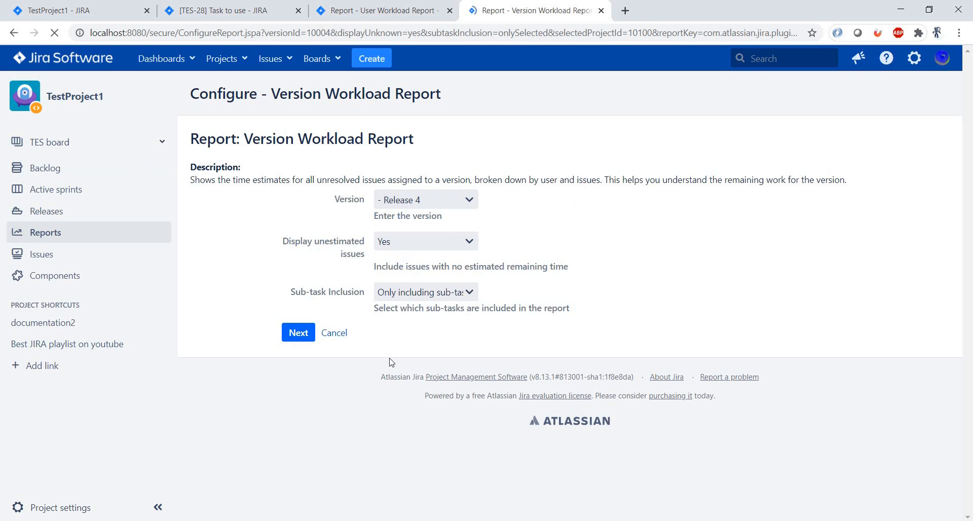
- Review Rester Test's Release 4 workload of 3 weeks, 2 days, 2 hours across tasks and a story
click(298, 332)
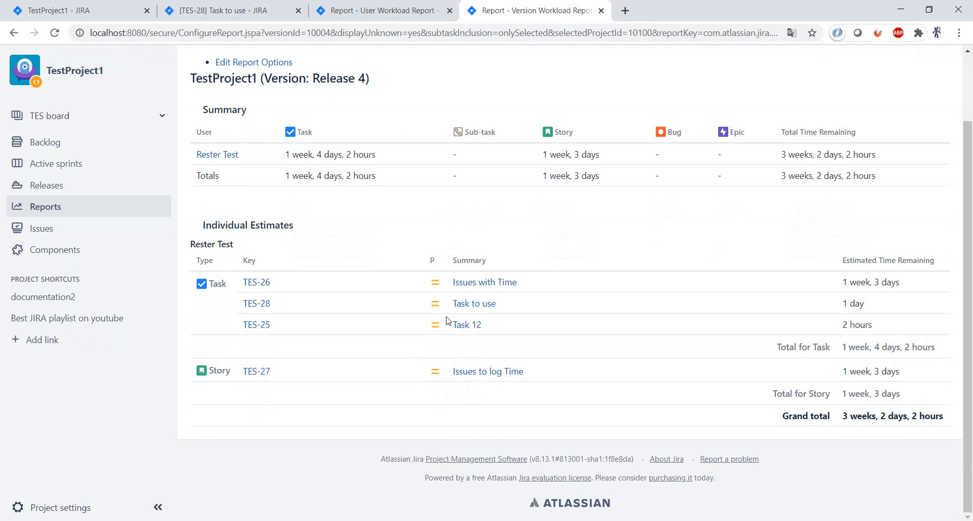
scroll(up, 3)
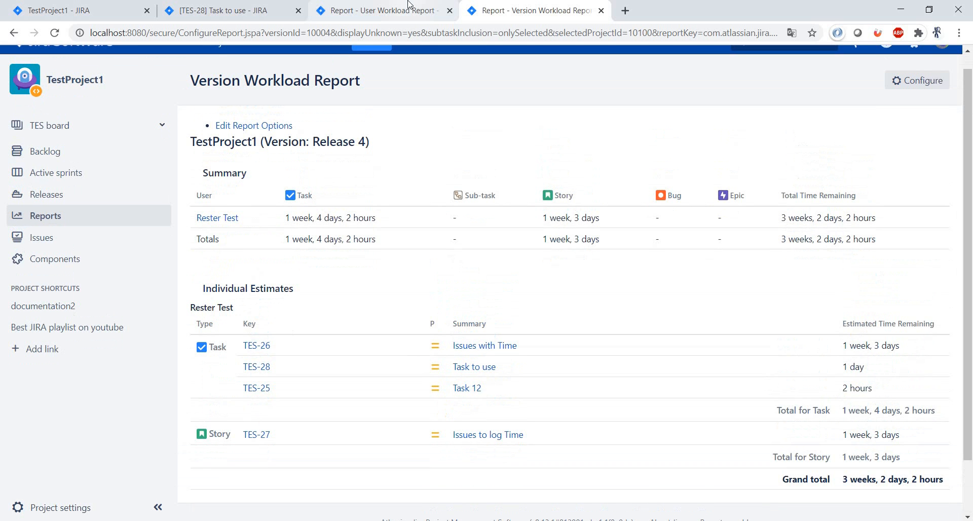
mouse_move(548, 327)
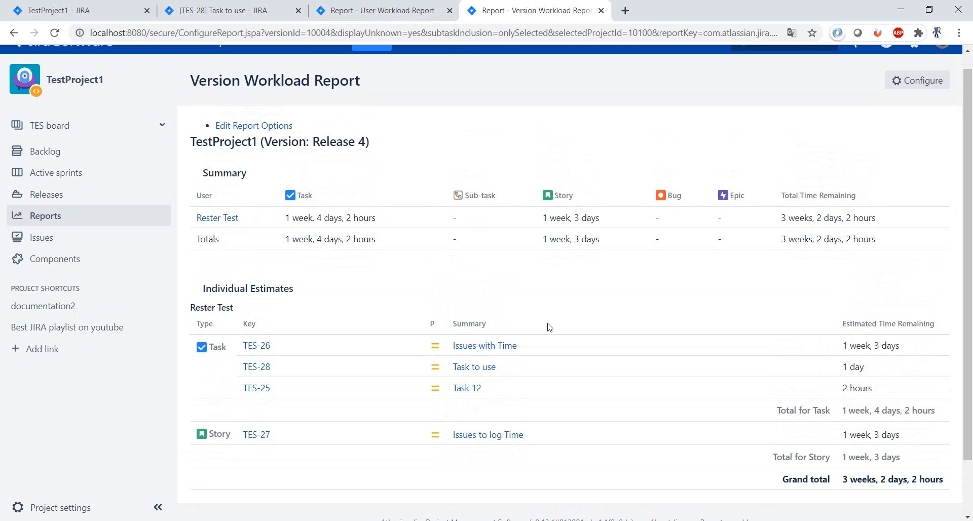
mouse_move(277, 268)
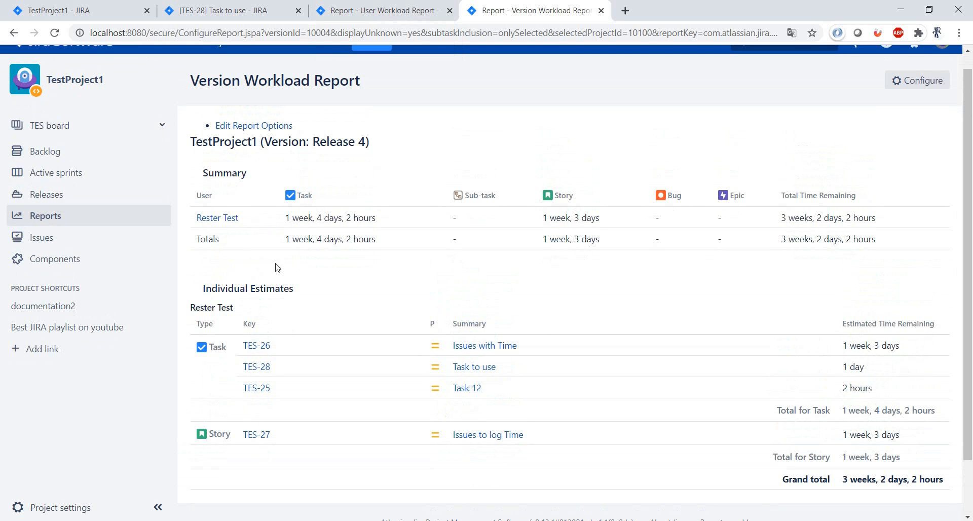
mouse_move(217, 218)
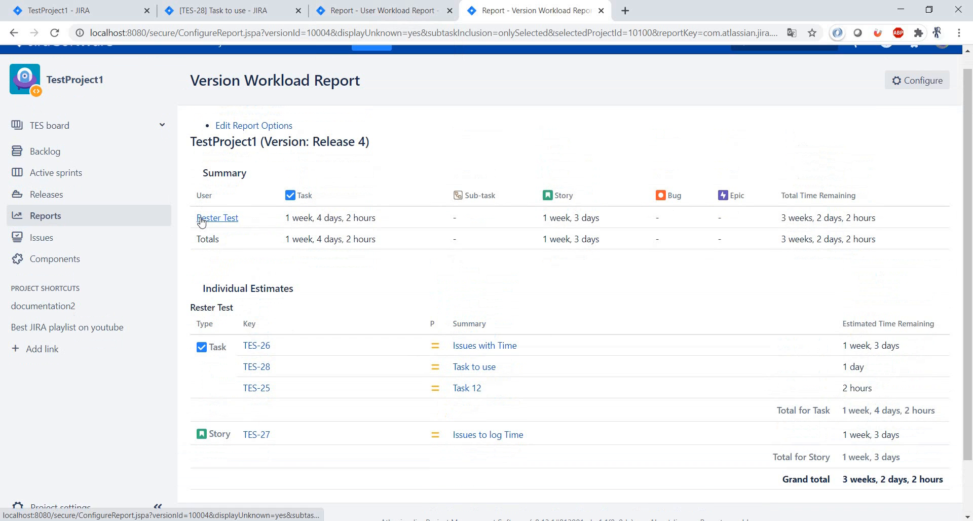
mouse_move(356, 190)
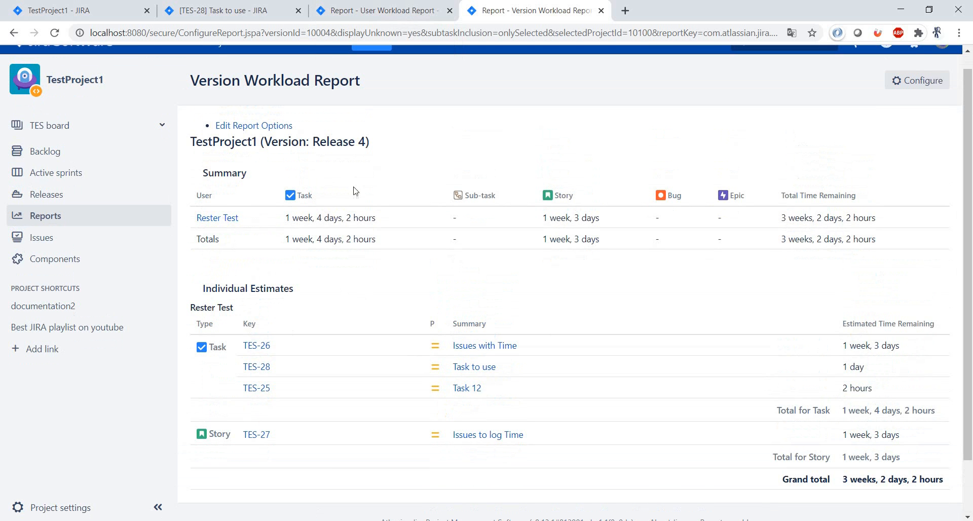
mouse_move(408, 305)
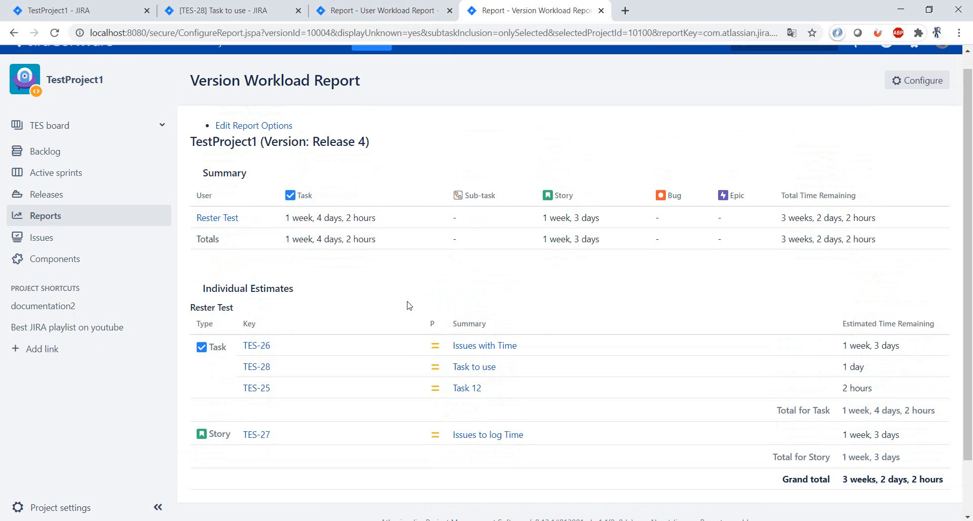
mouse_move(391, 308)
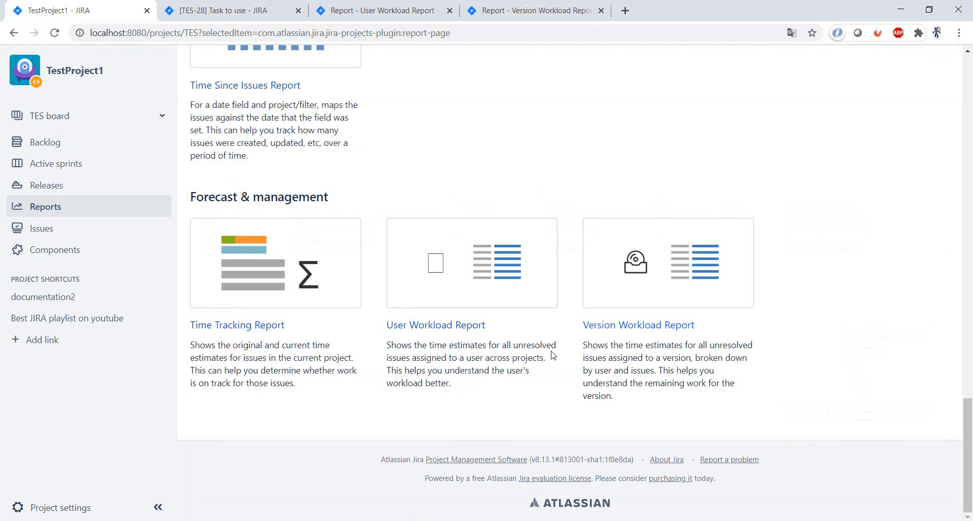
mouse_move(520, 417)
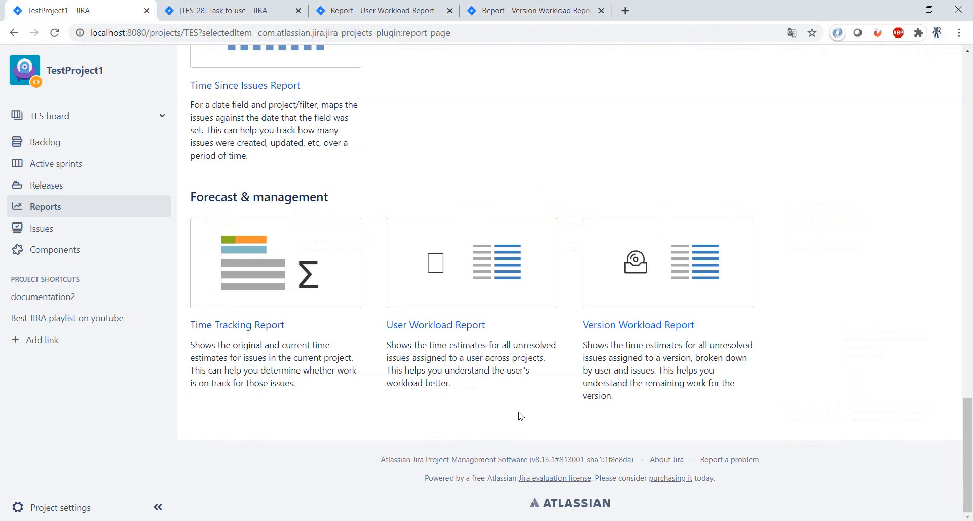